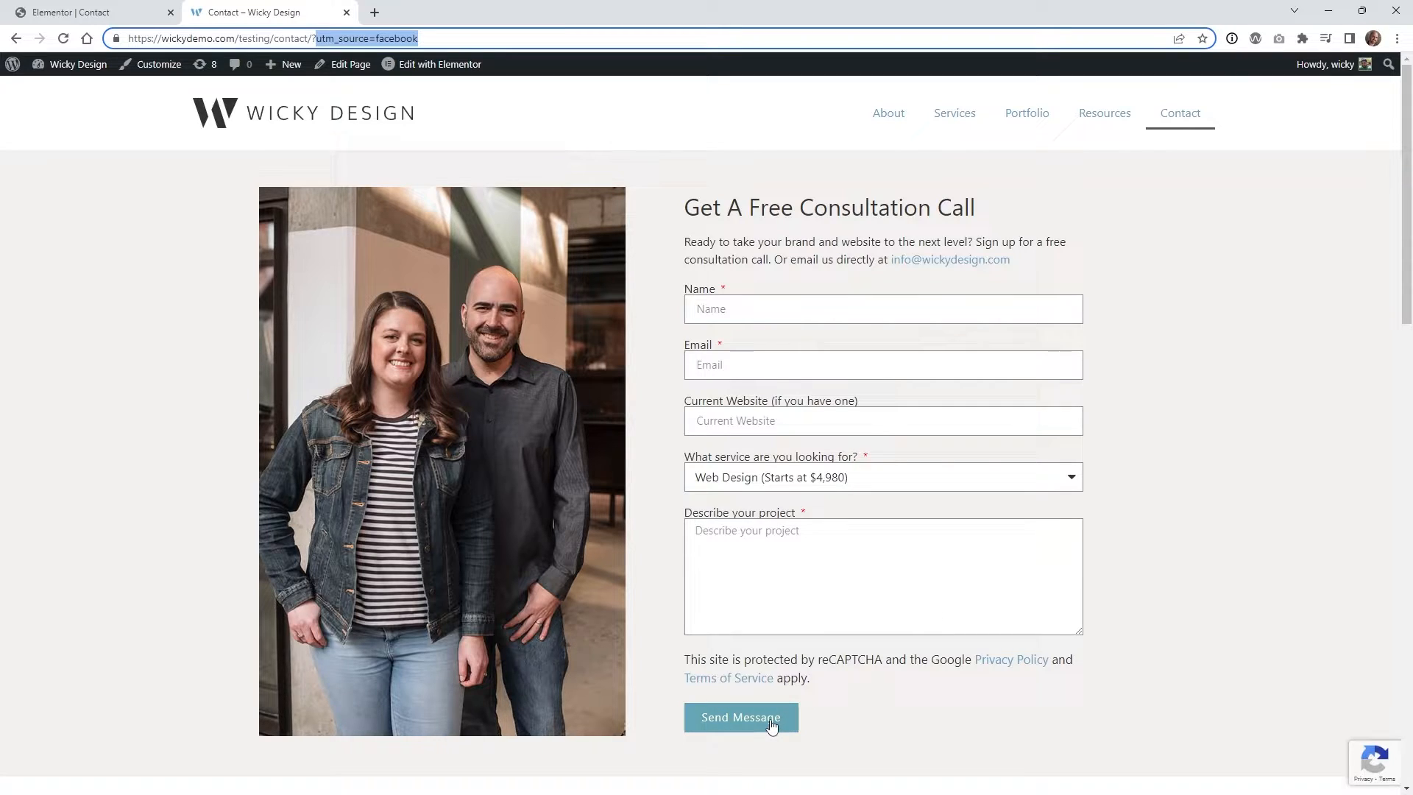
Bring up the contact form's Form Fields list in the Elementor editor.
left_click(741, 717)
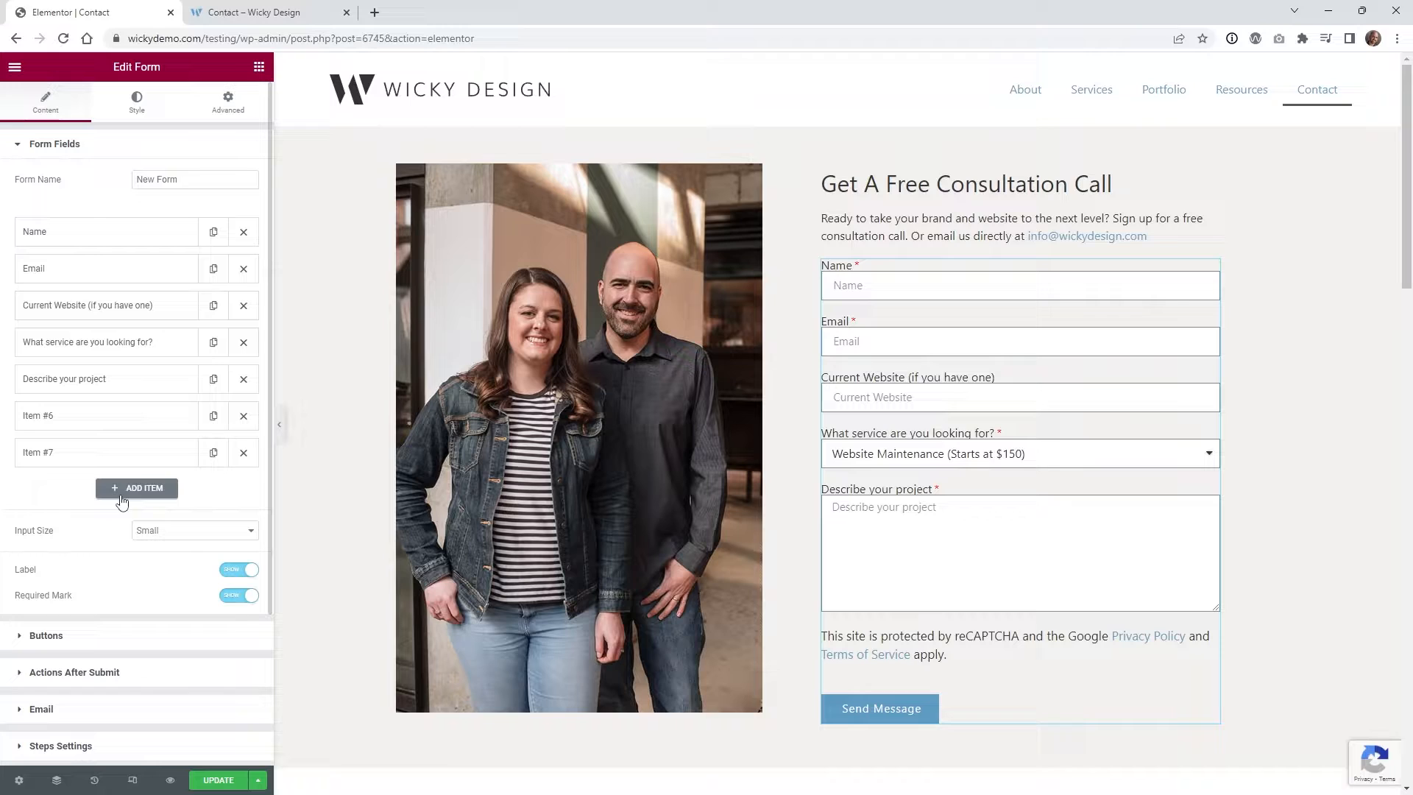
mouse_move(152, 496)
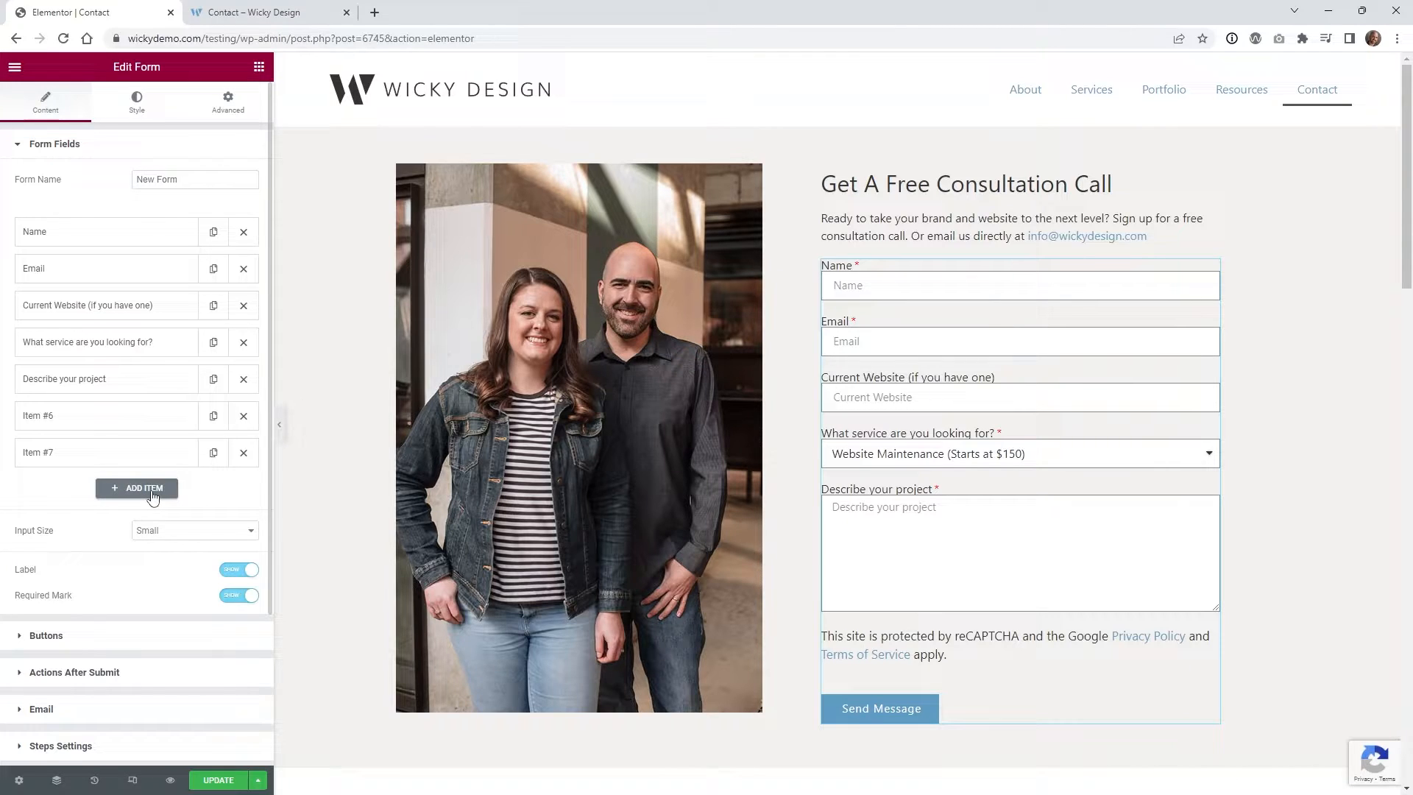
Add a new form item of type Hidden labelled utm_source.
left_click(136, 487)
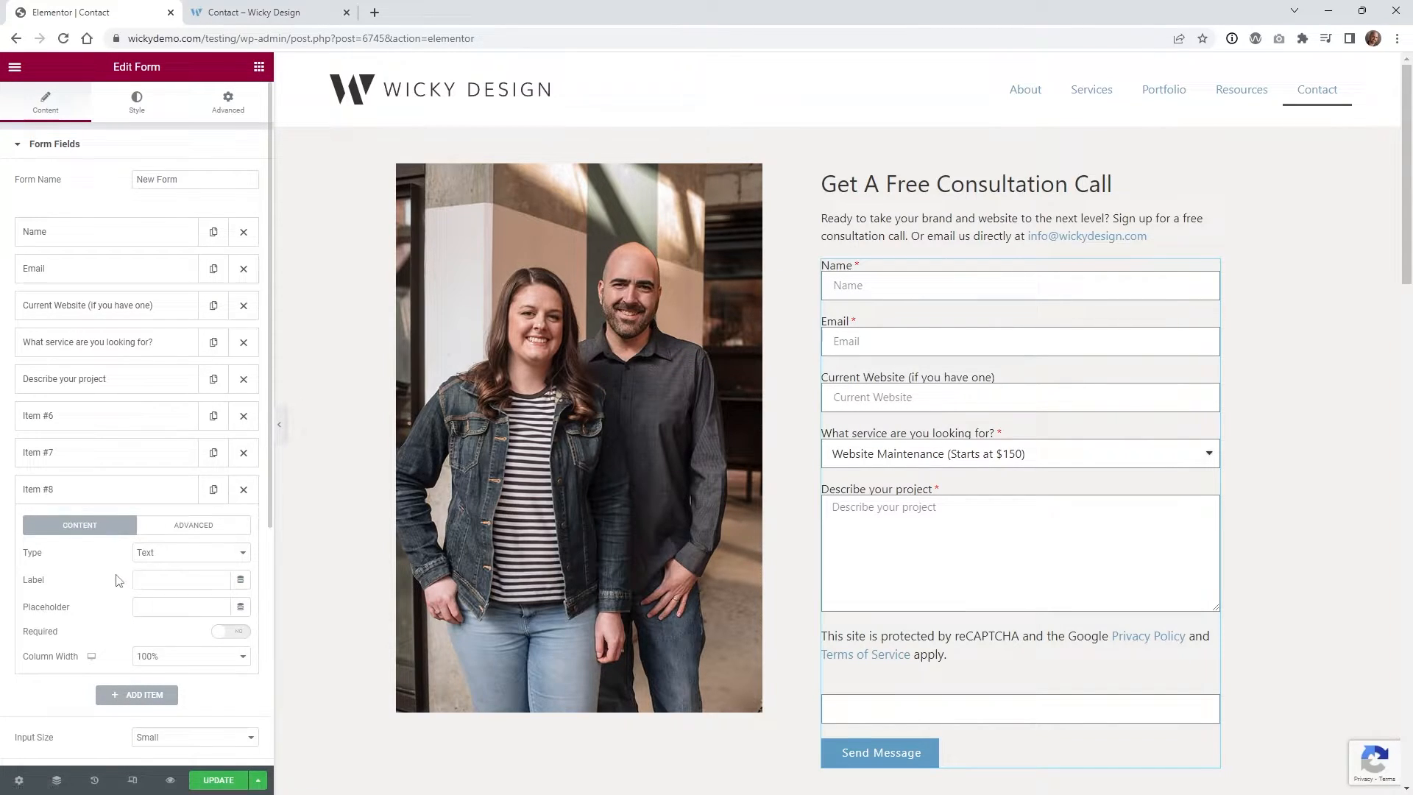
left_click(190, 552)
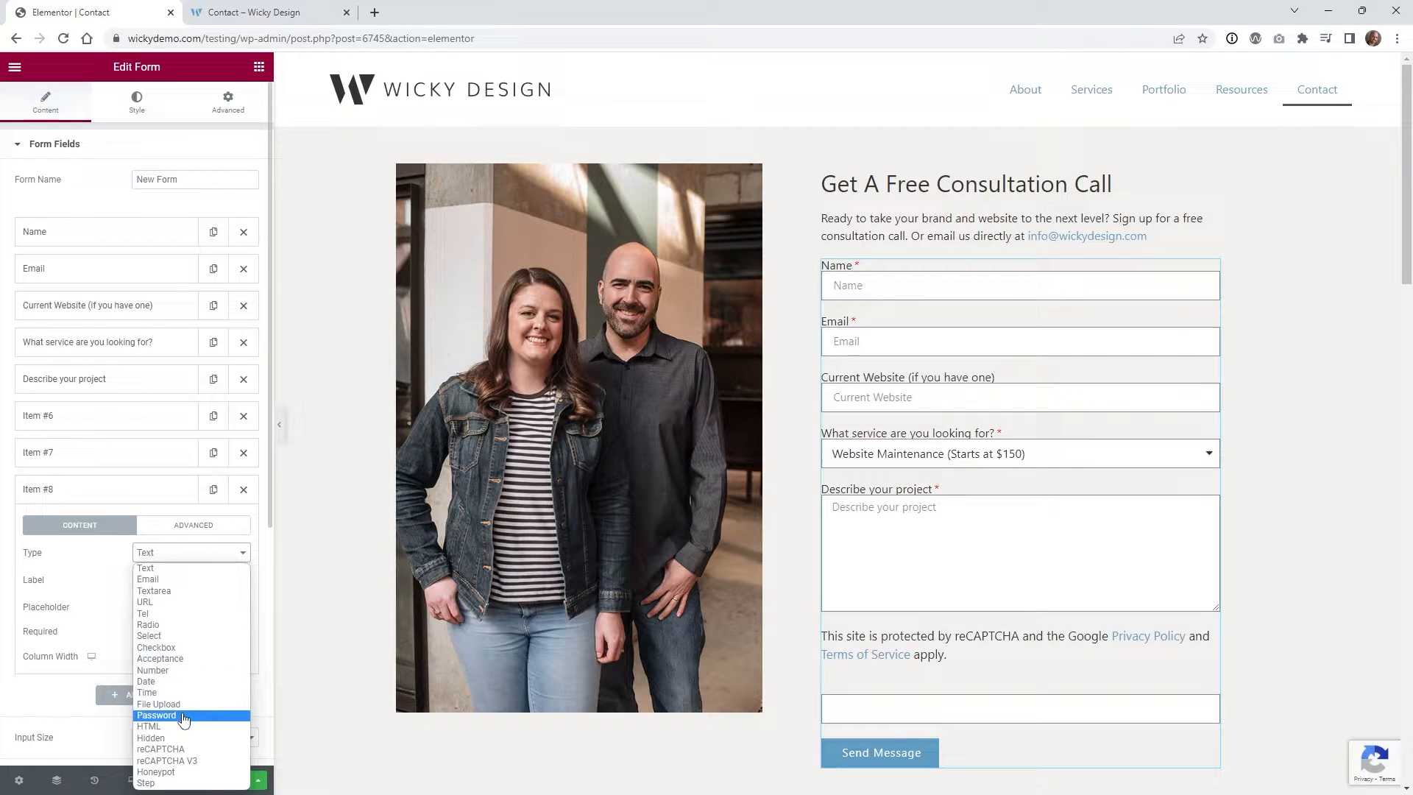
left_click(150, 737)
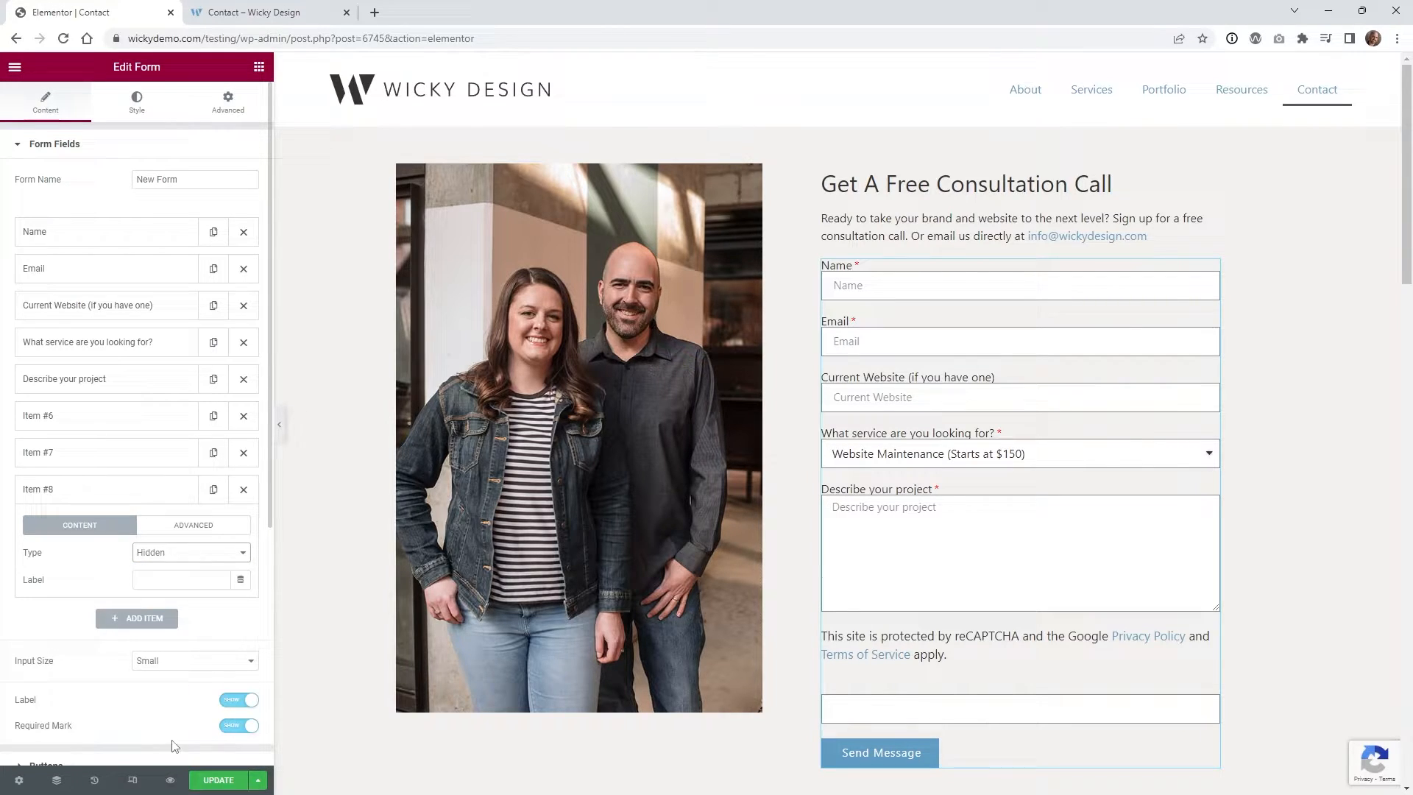
left_click(180, 580)
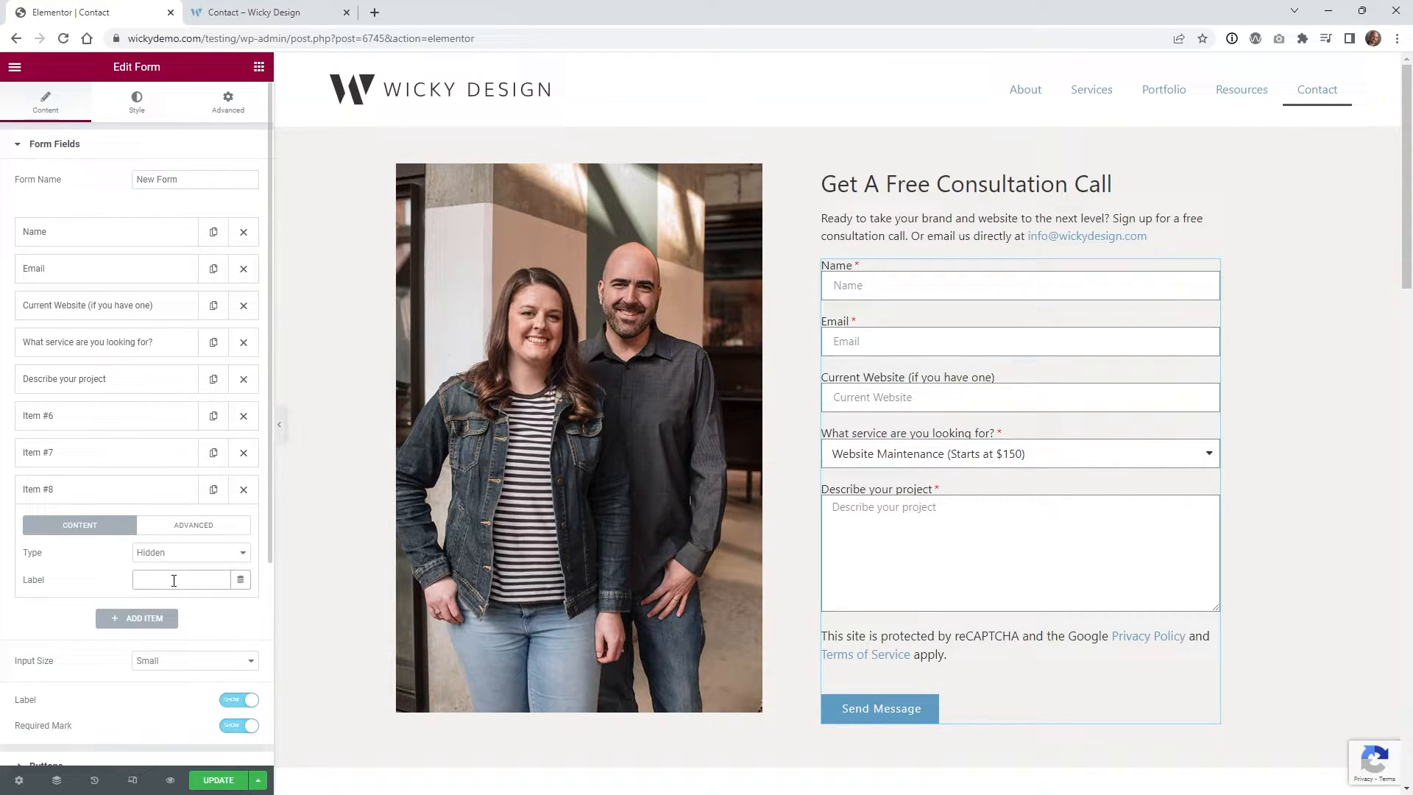
left_click(179, 580)
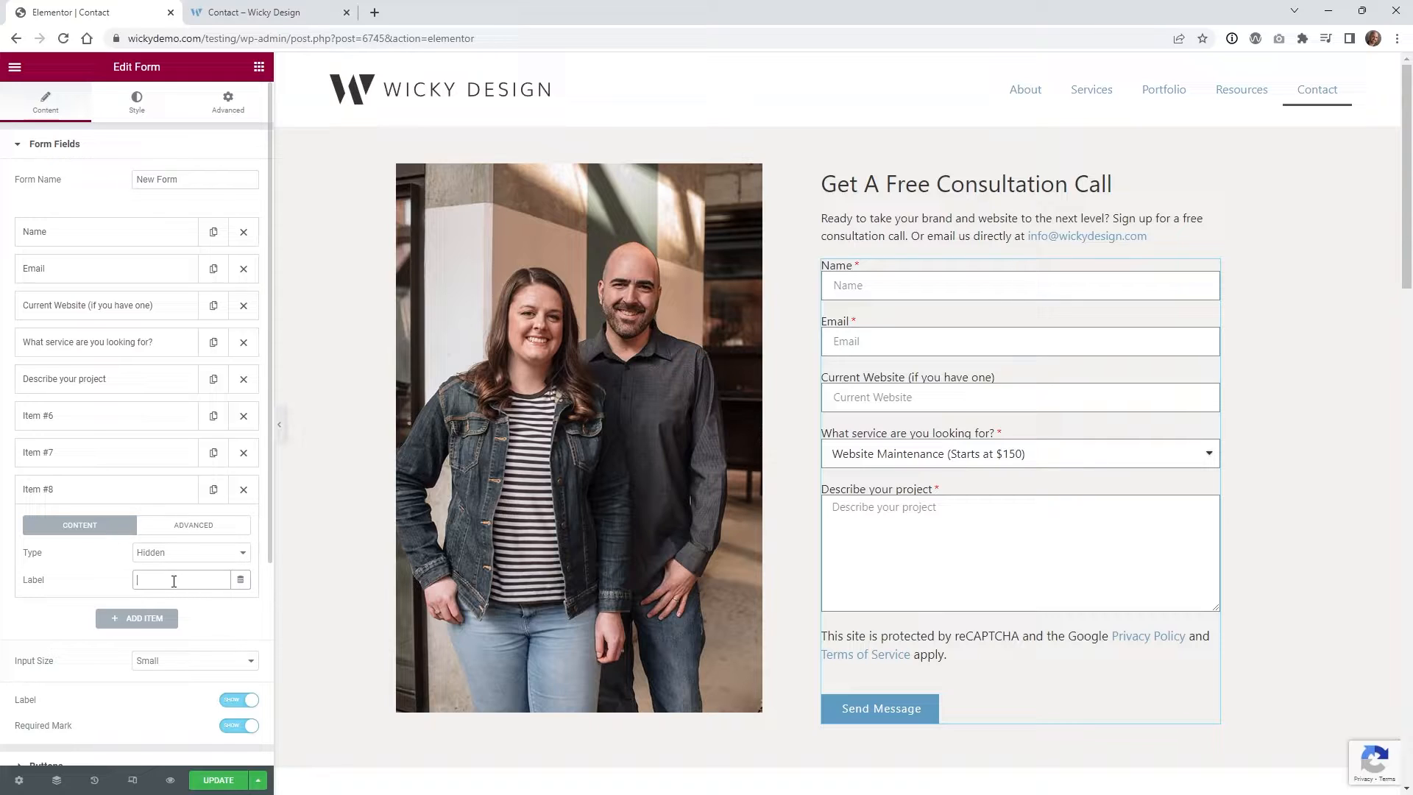
type("utm_source")
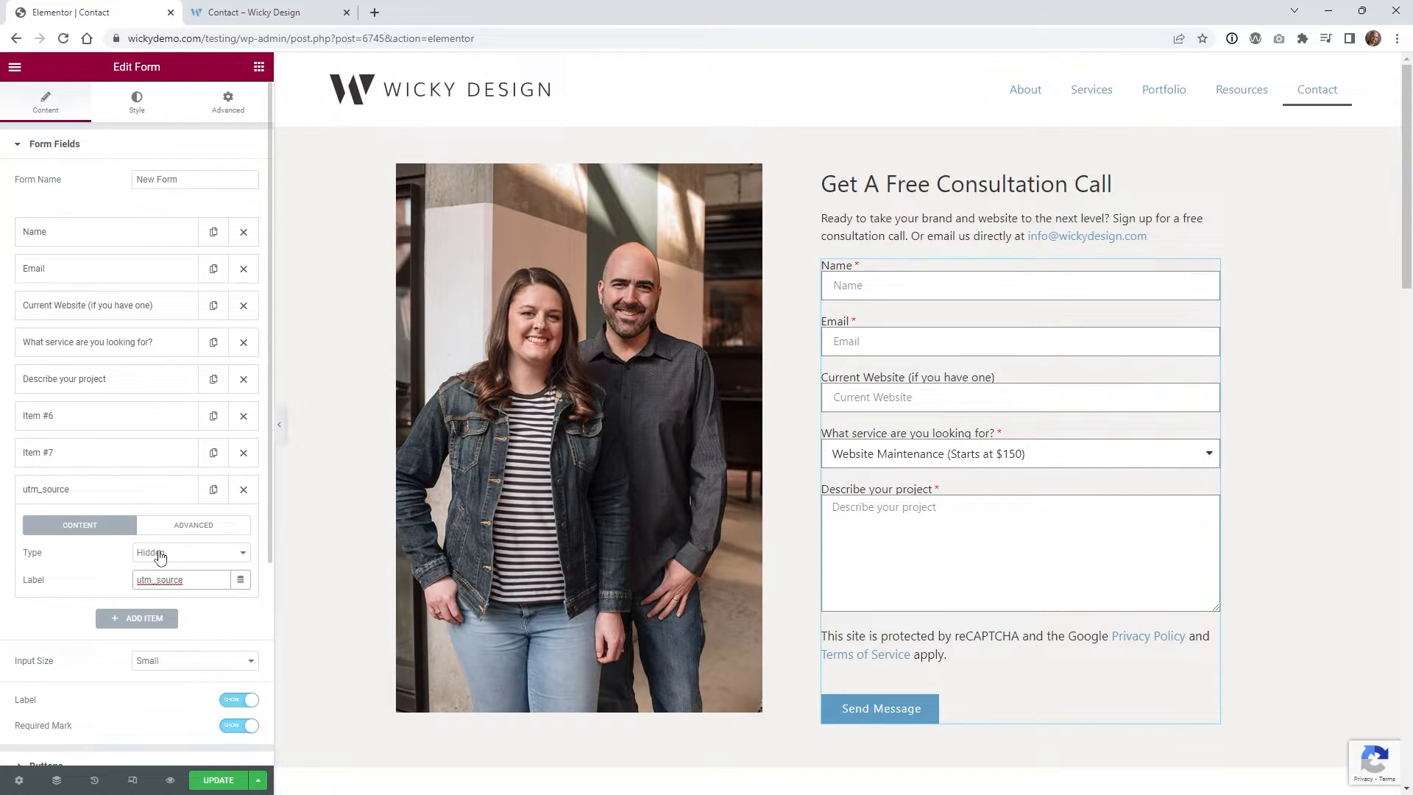
Set the field's Default Value to the Request Parameter named utm_source, then view the live page.
left_click(193, 525)
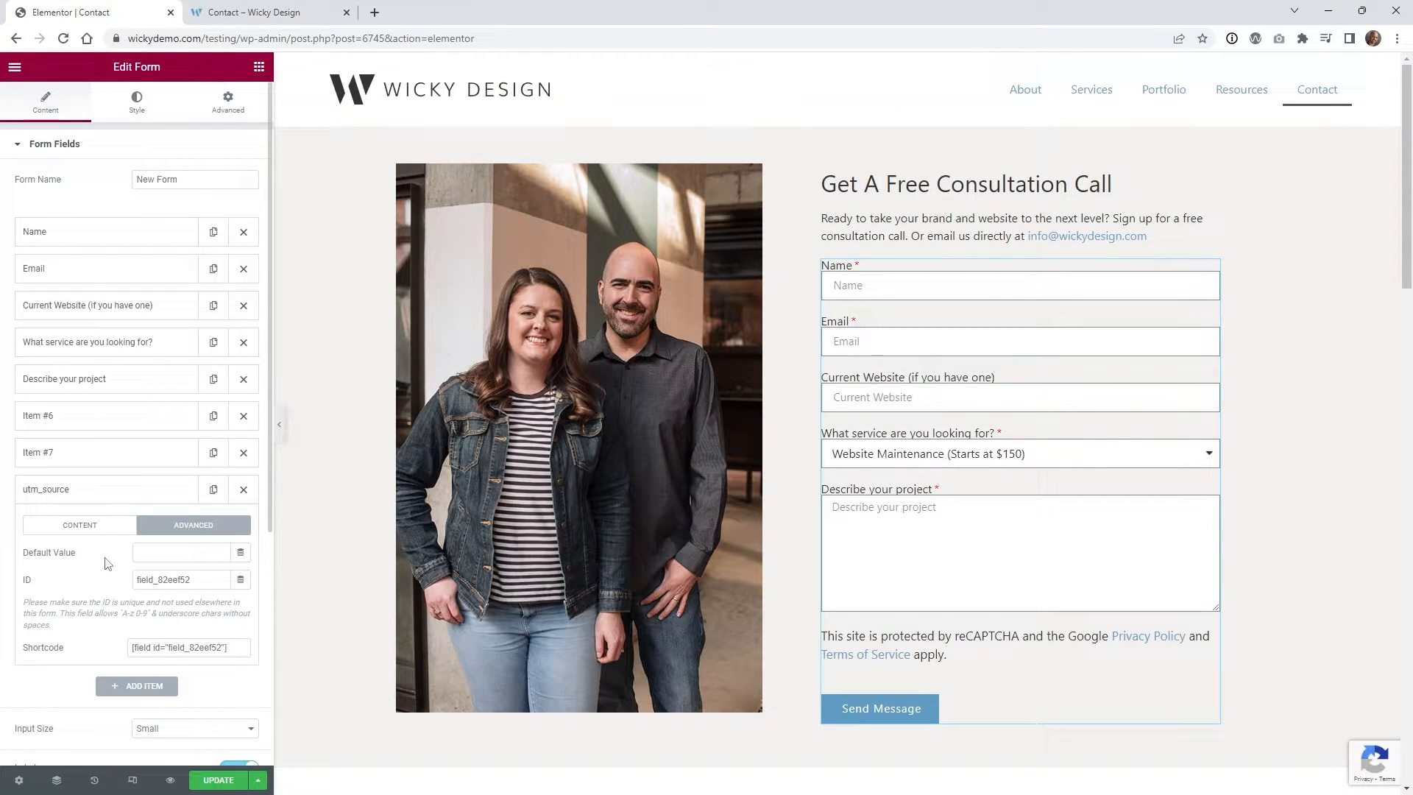
mouse_move(240, 552)
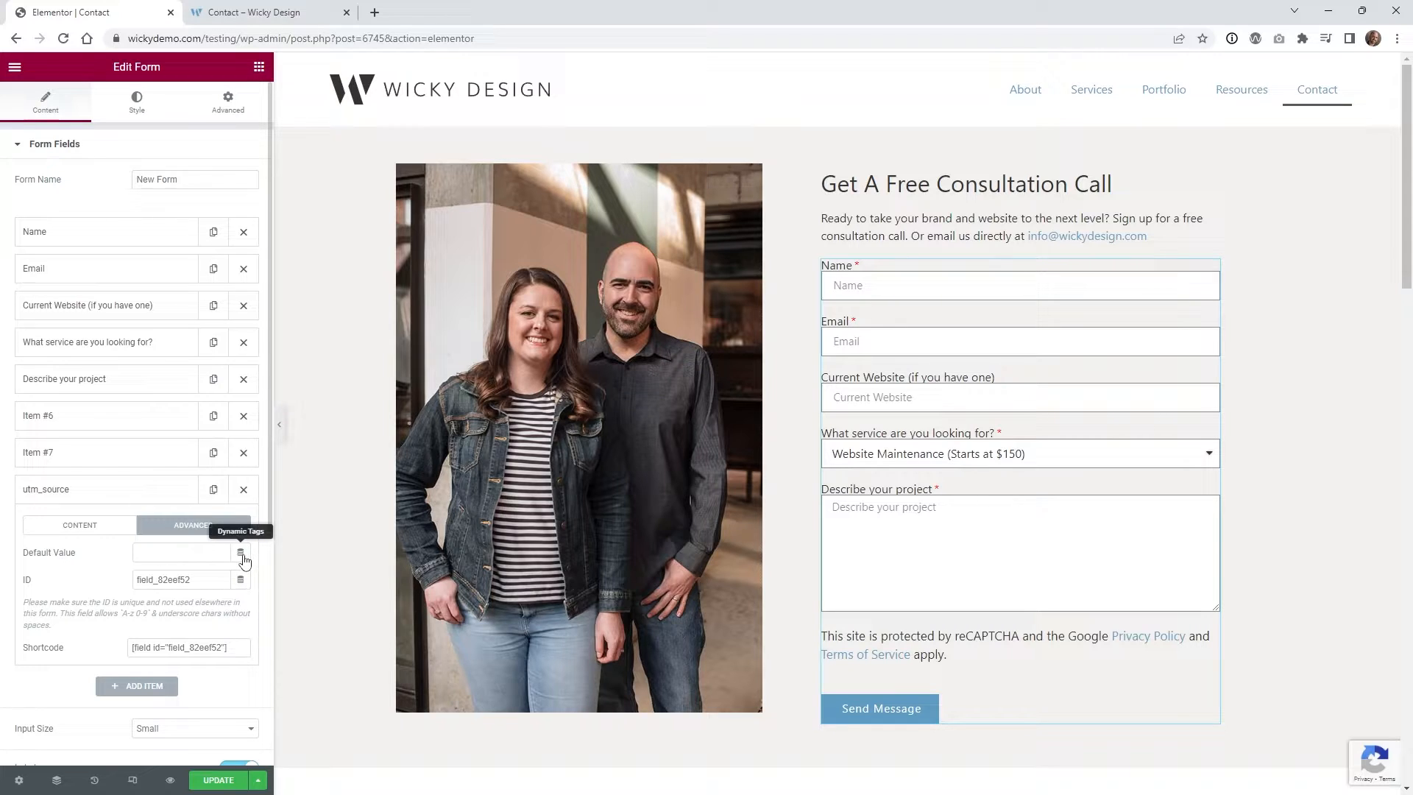
left_click(239, 555)
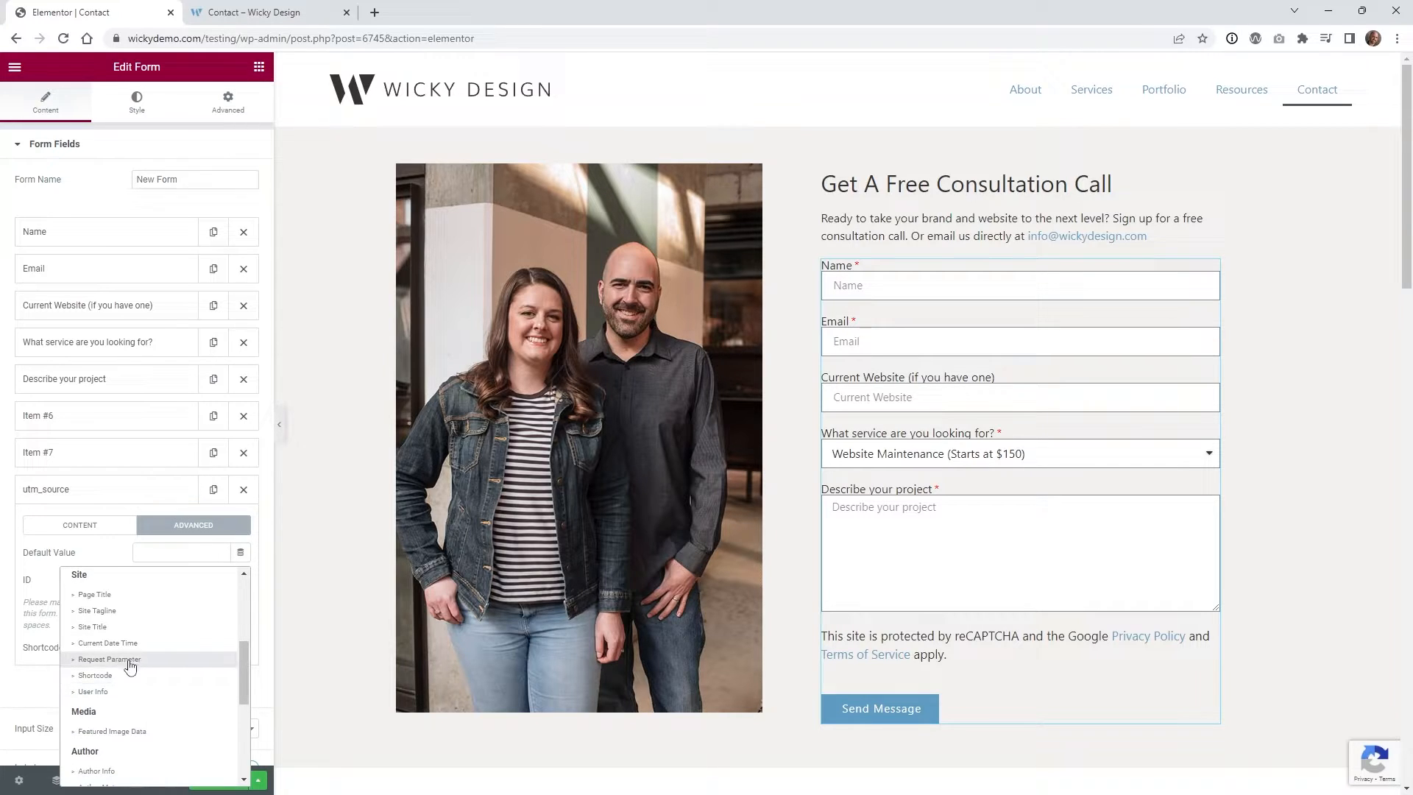
left_click(109, 660)
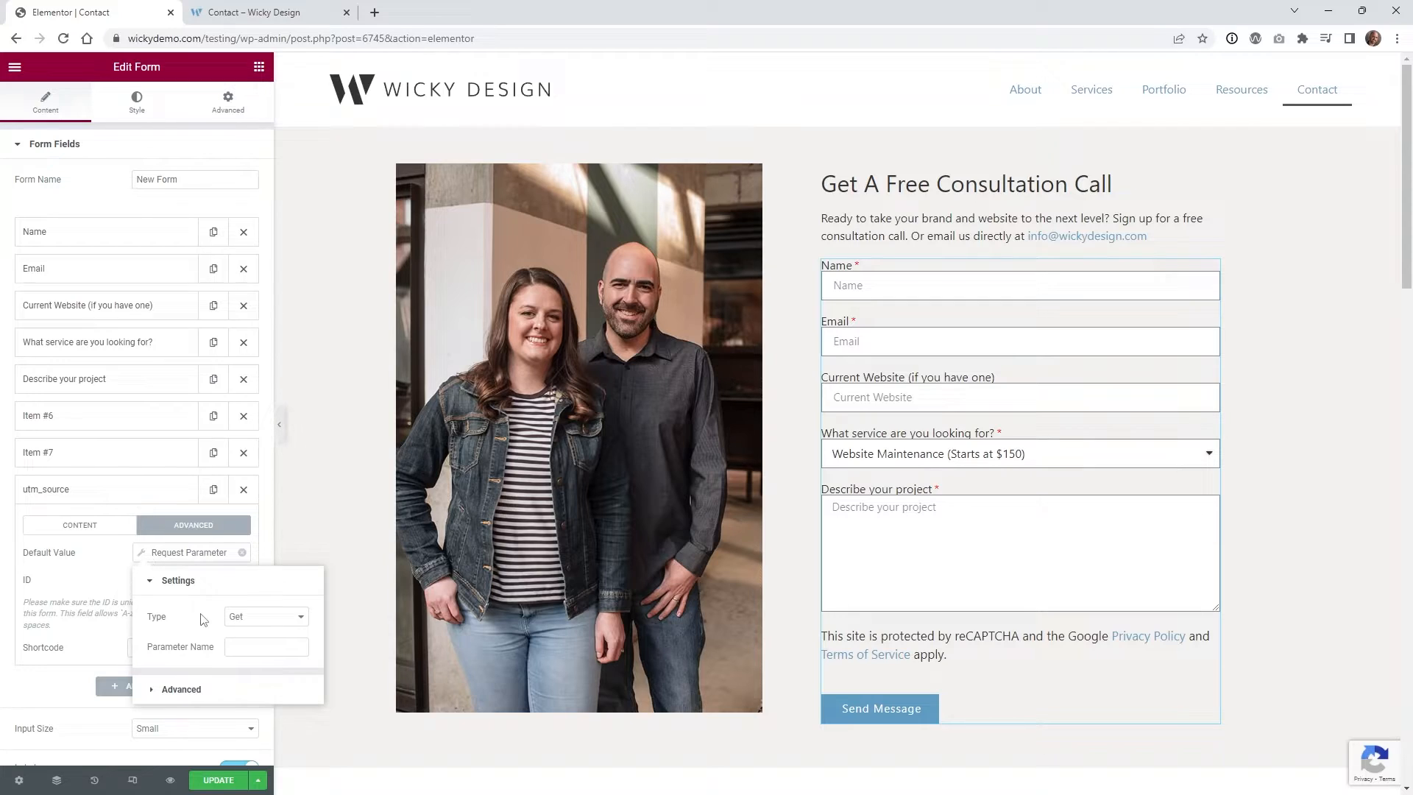
type("utm_source")
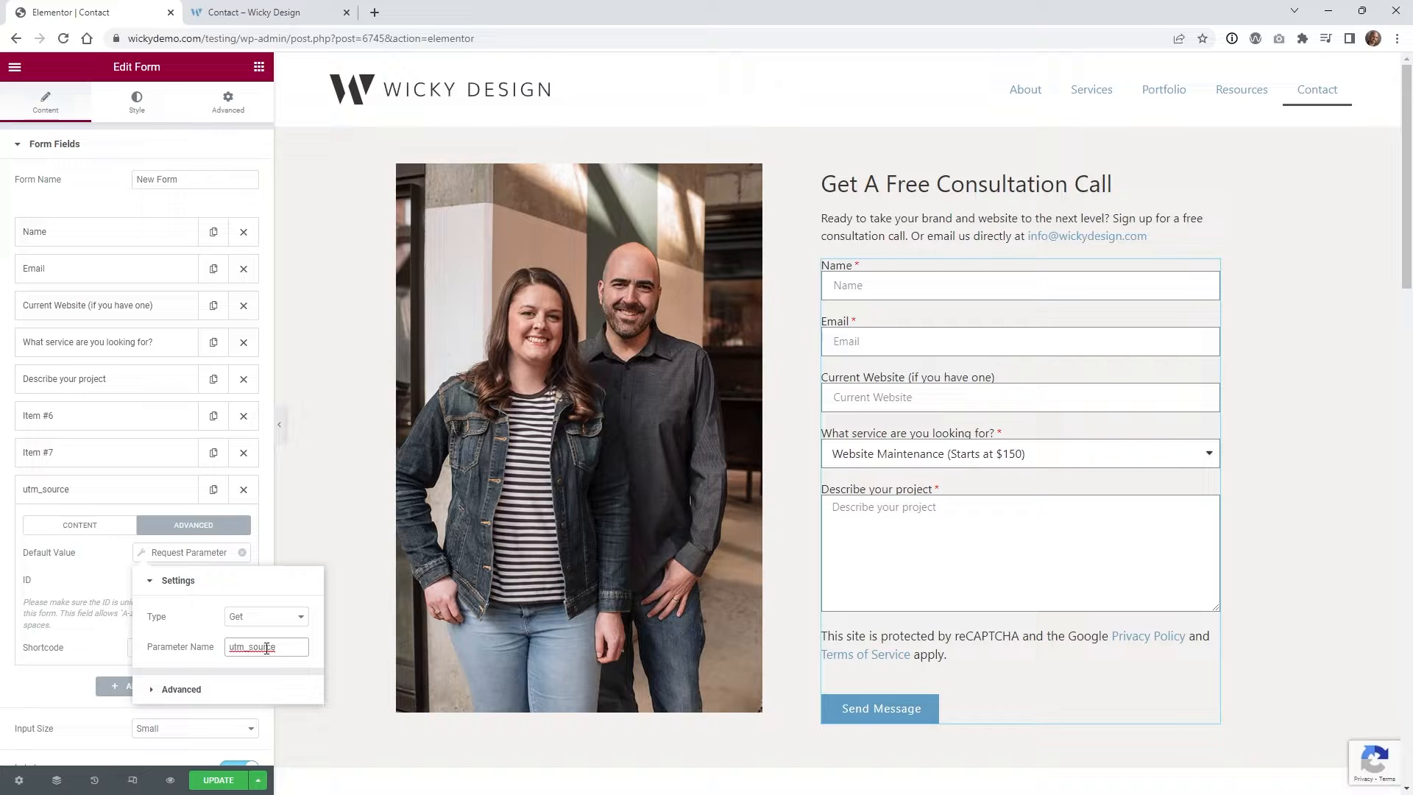
left_click(266, 12)
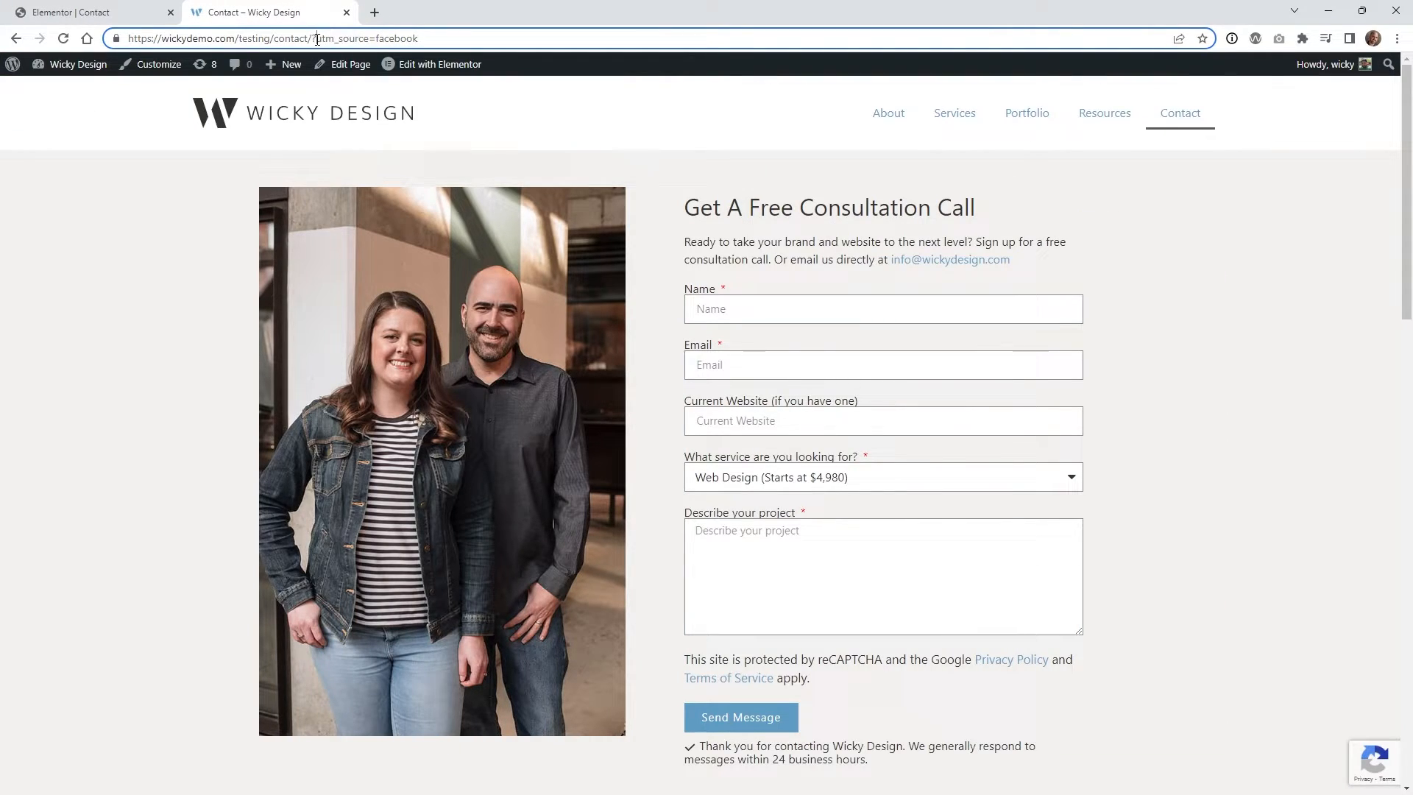
Inspect the utm_source parameter in the address and return to the form editor.
double_click(340, 39)
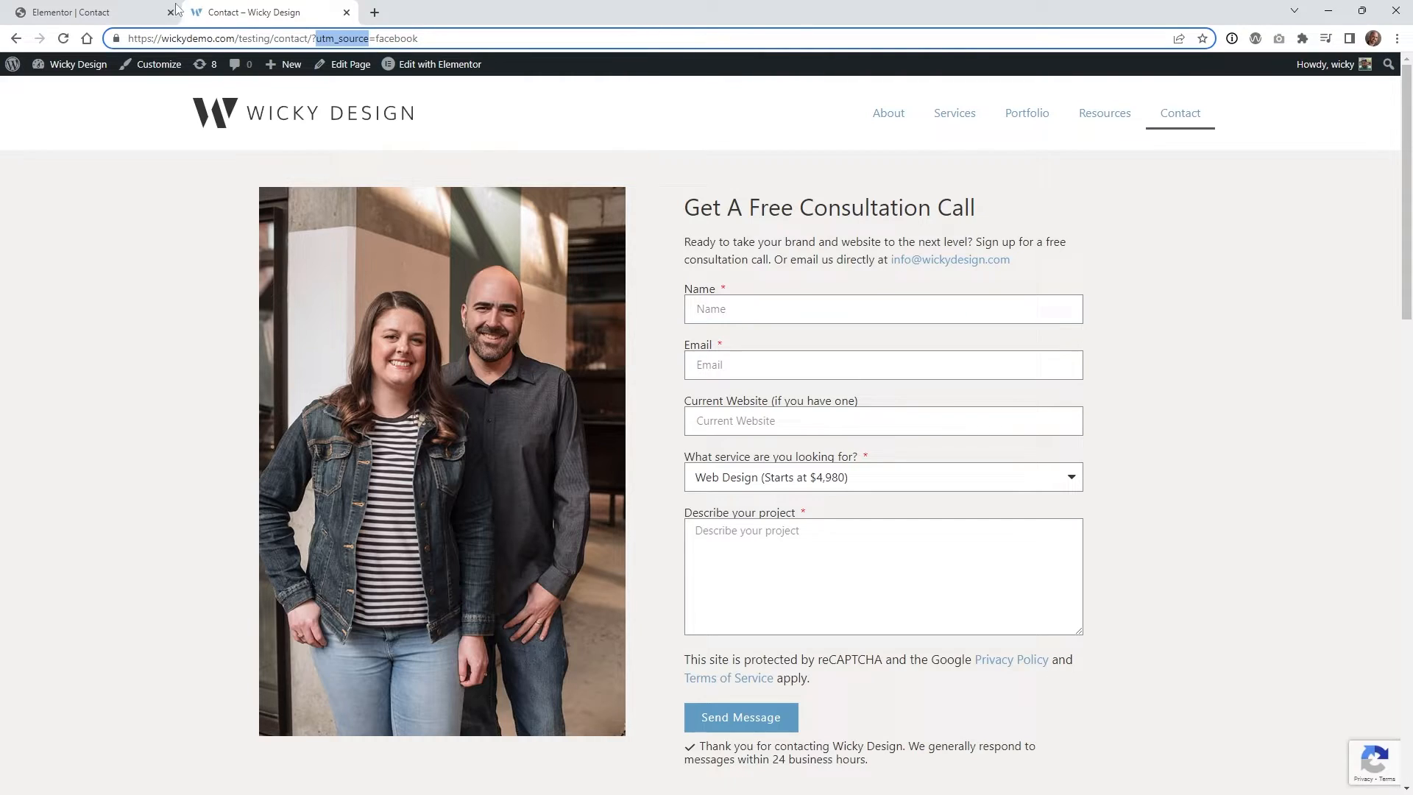
left_click(343, 38)
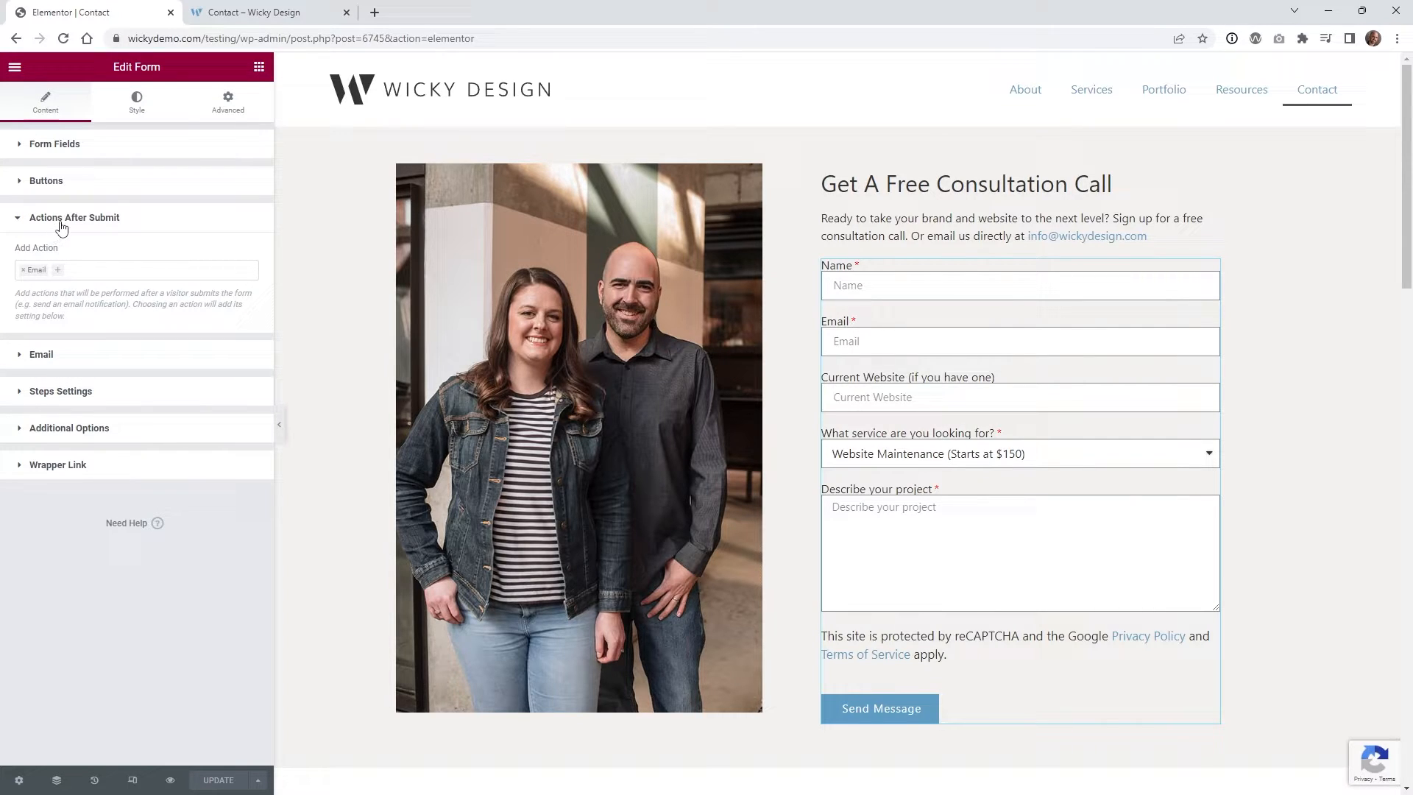
mouse_move(47, 339)
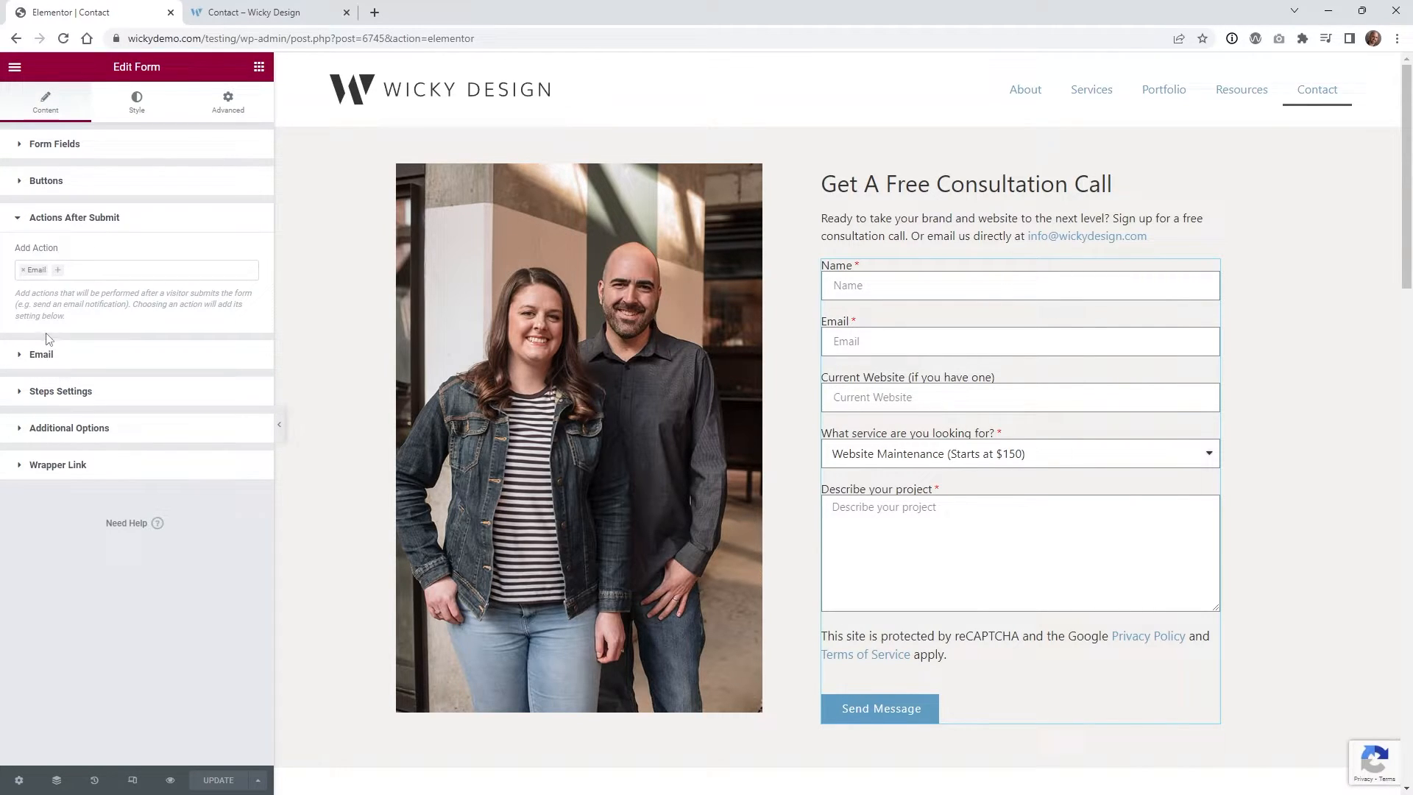
Review the Email action's message body with the all-fields shortcode.
left_click(41, 355)
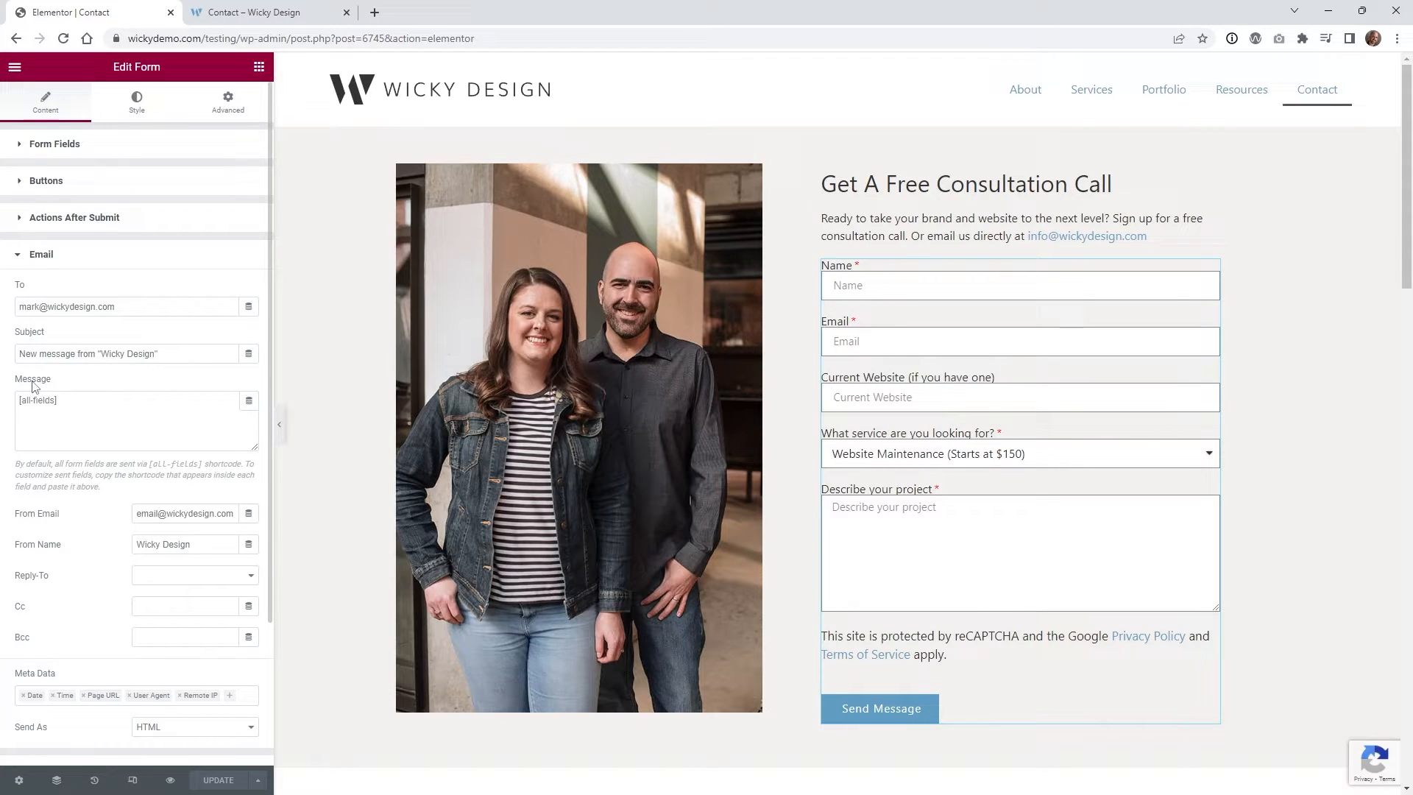
double_click(36, 400)
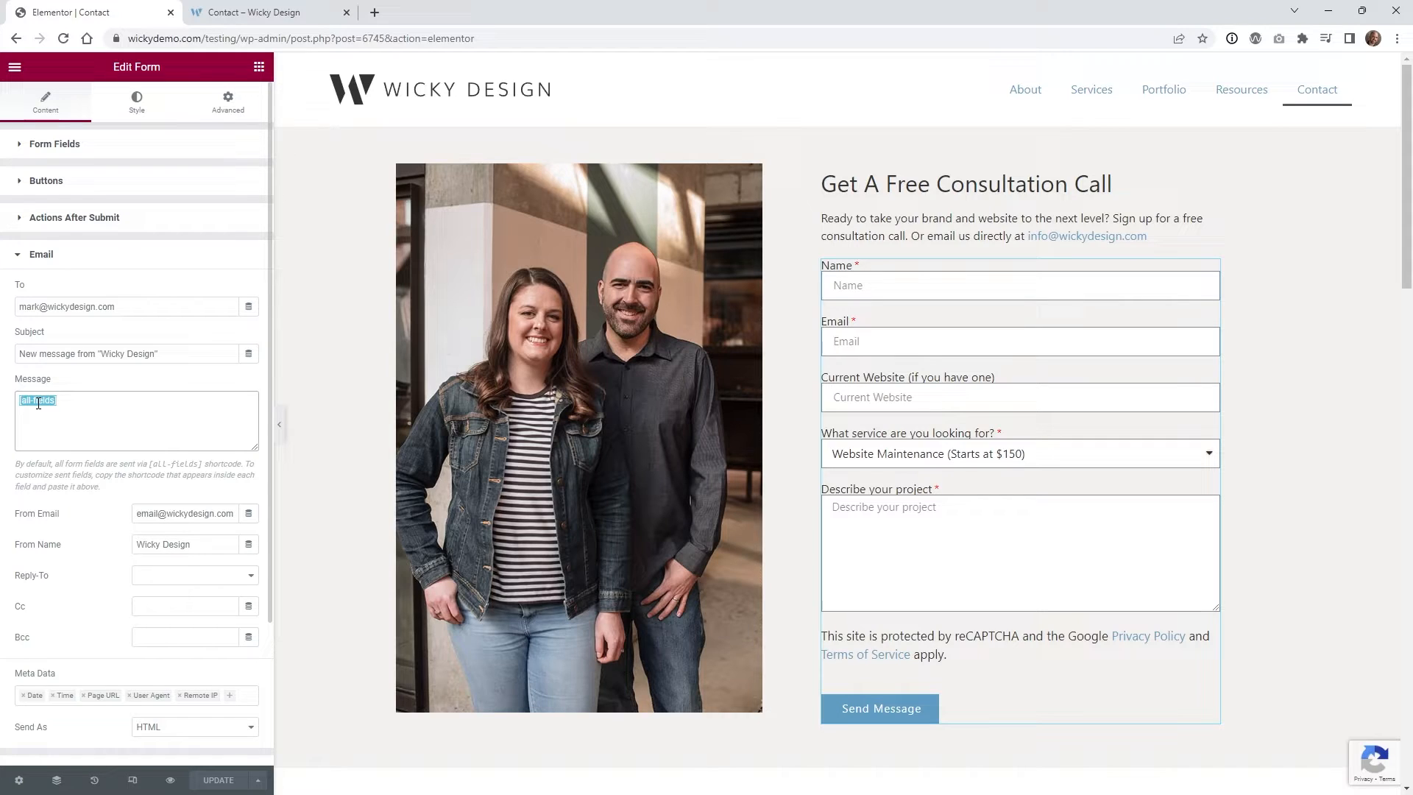
mouse_move(81, 386)
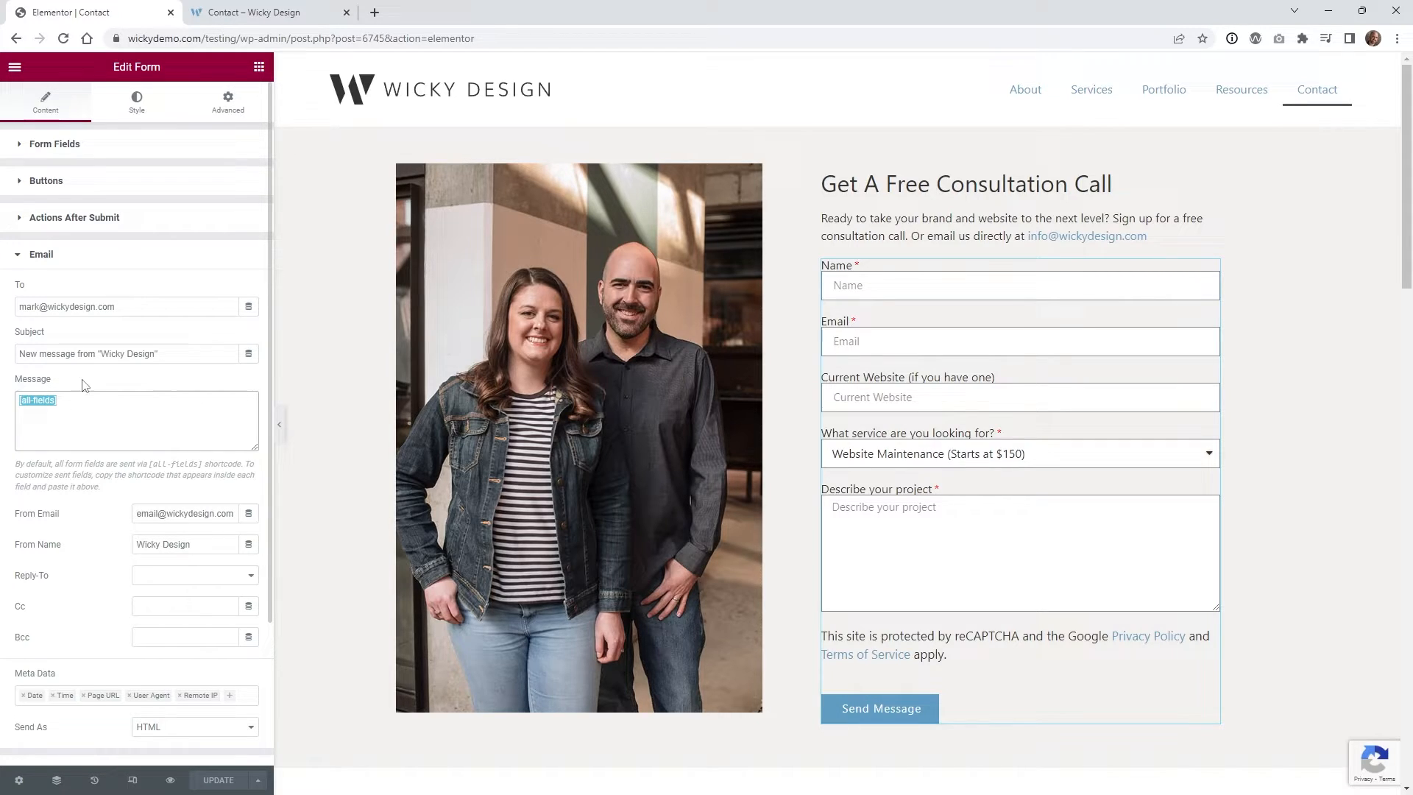
left_click(67, 408)
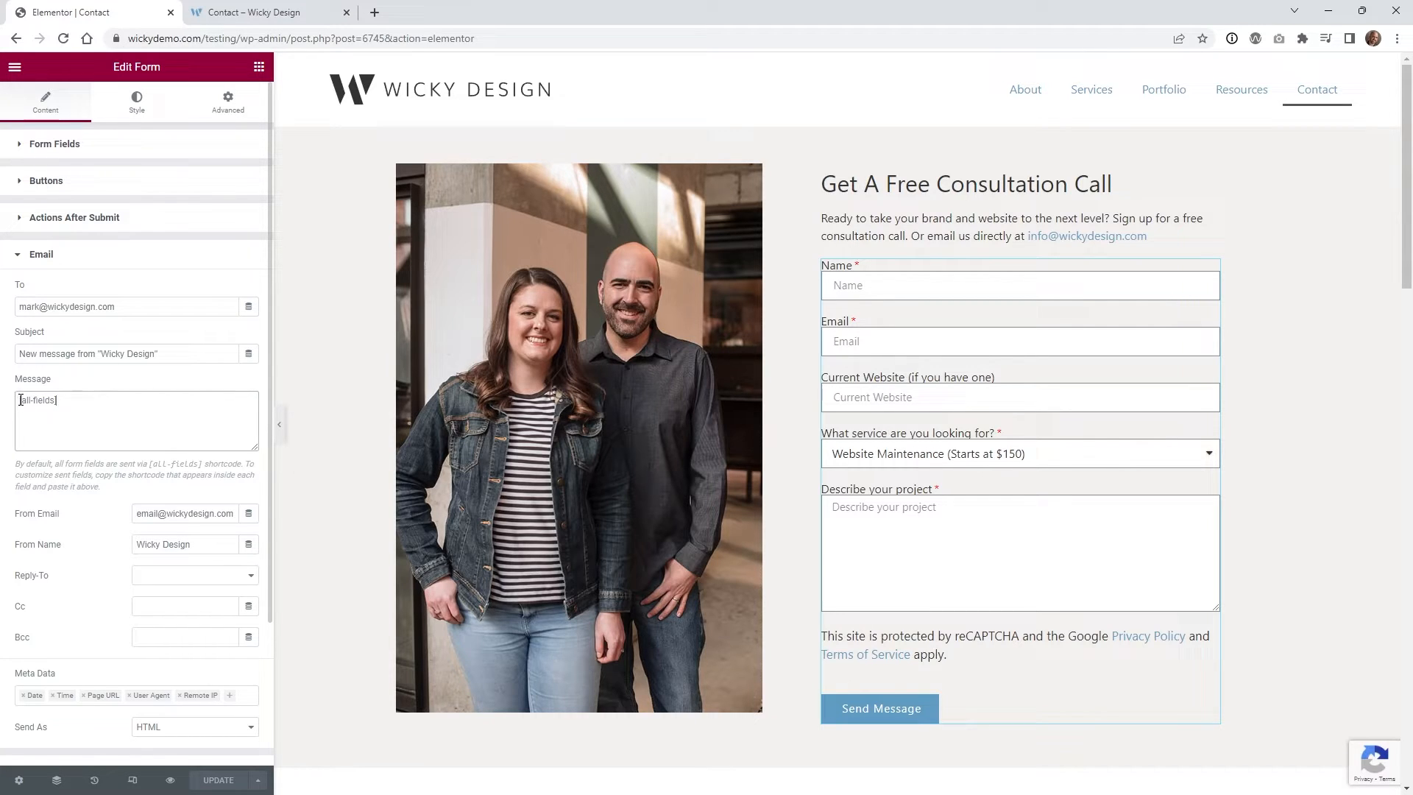
mouse_move(78, 150)
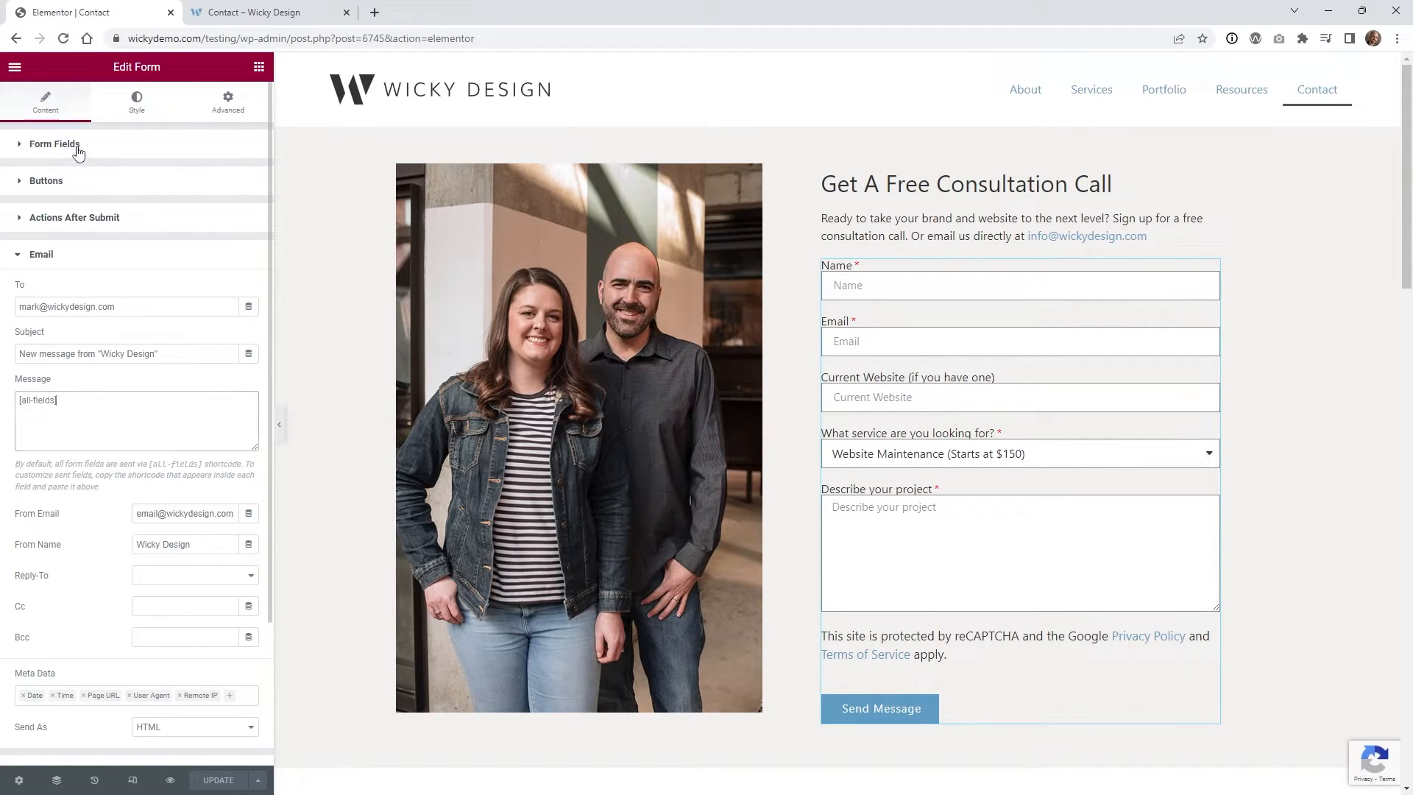
Check the utm_source field's Advanced settings use Request Parameter, then view the live page.
left_click(53, 143)
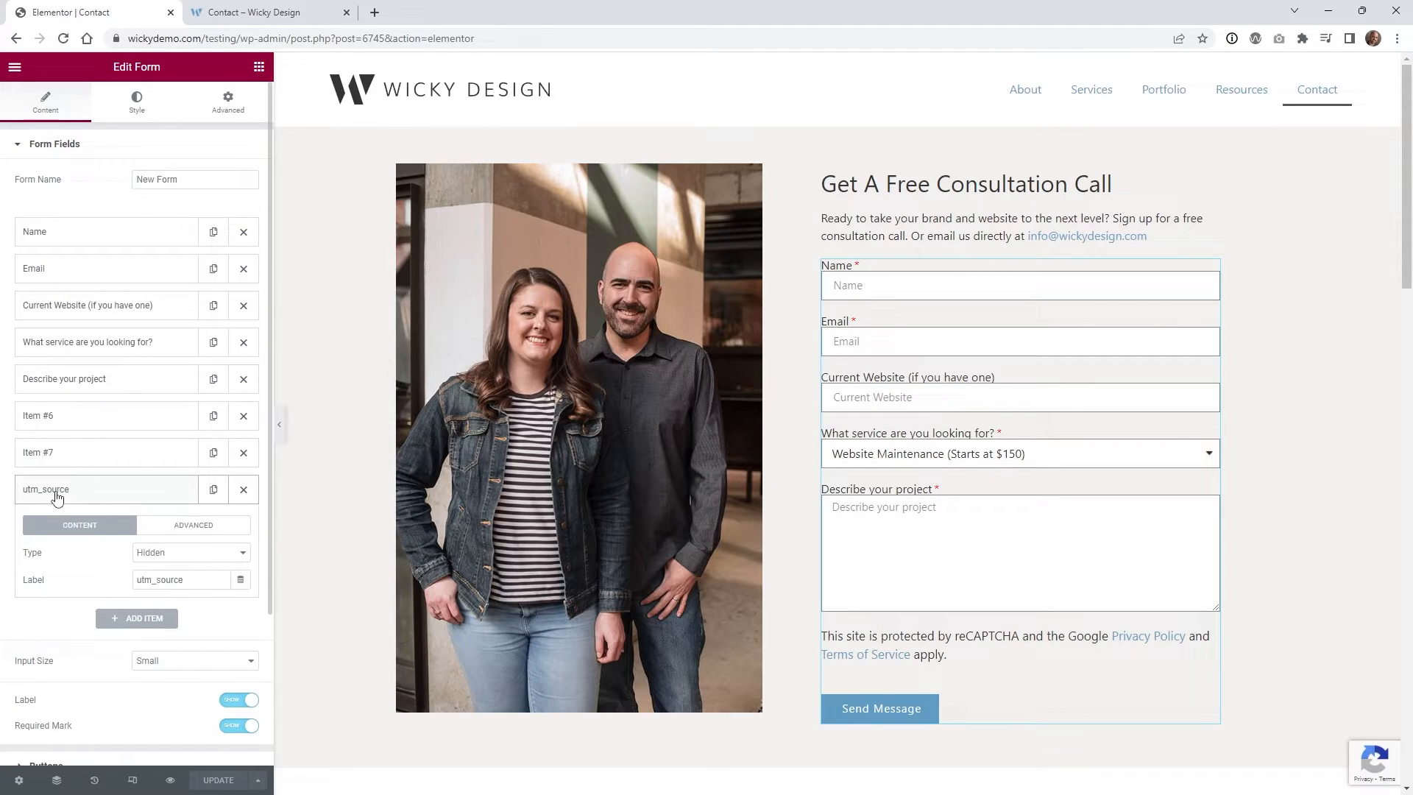
left_click(192, 524)
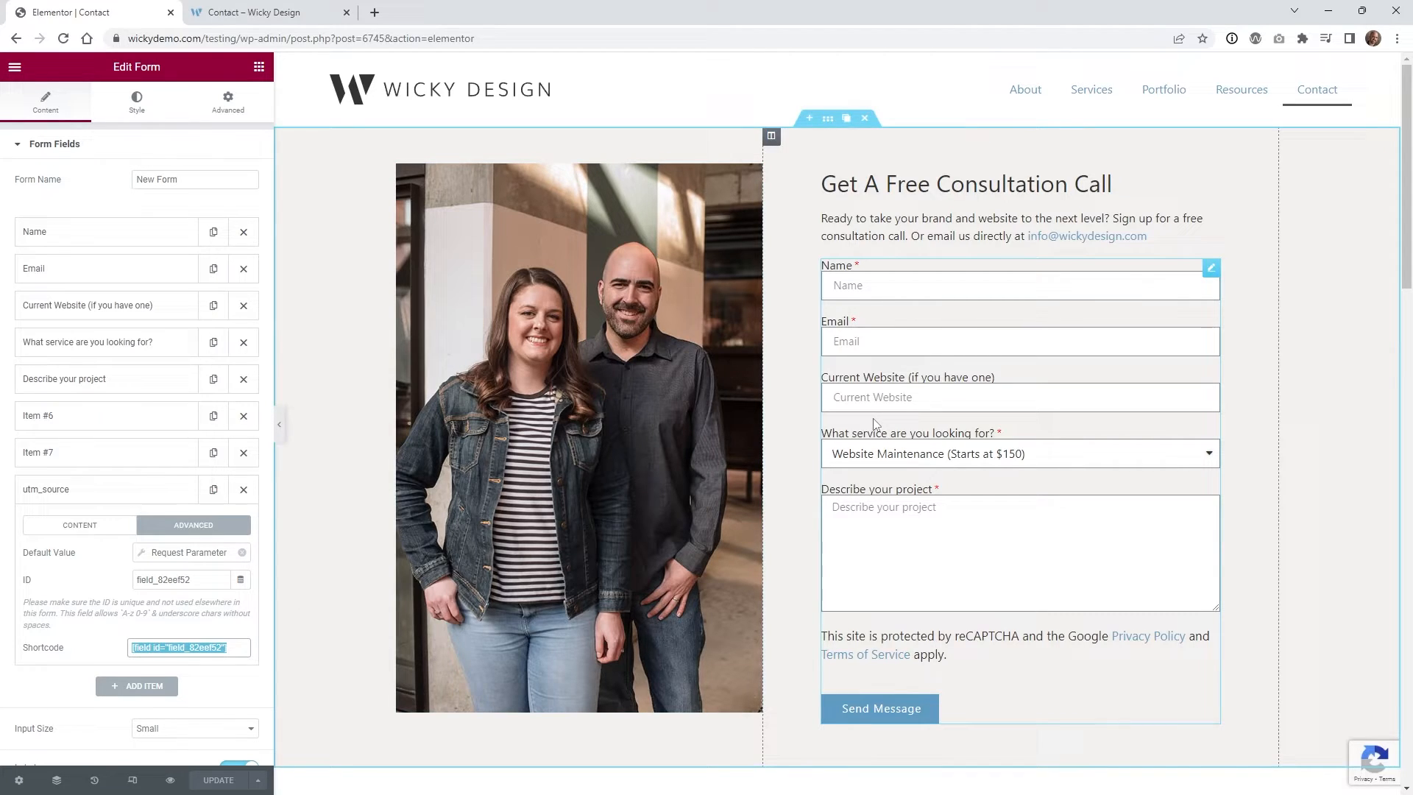
left_click(262, 12)
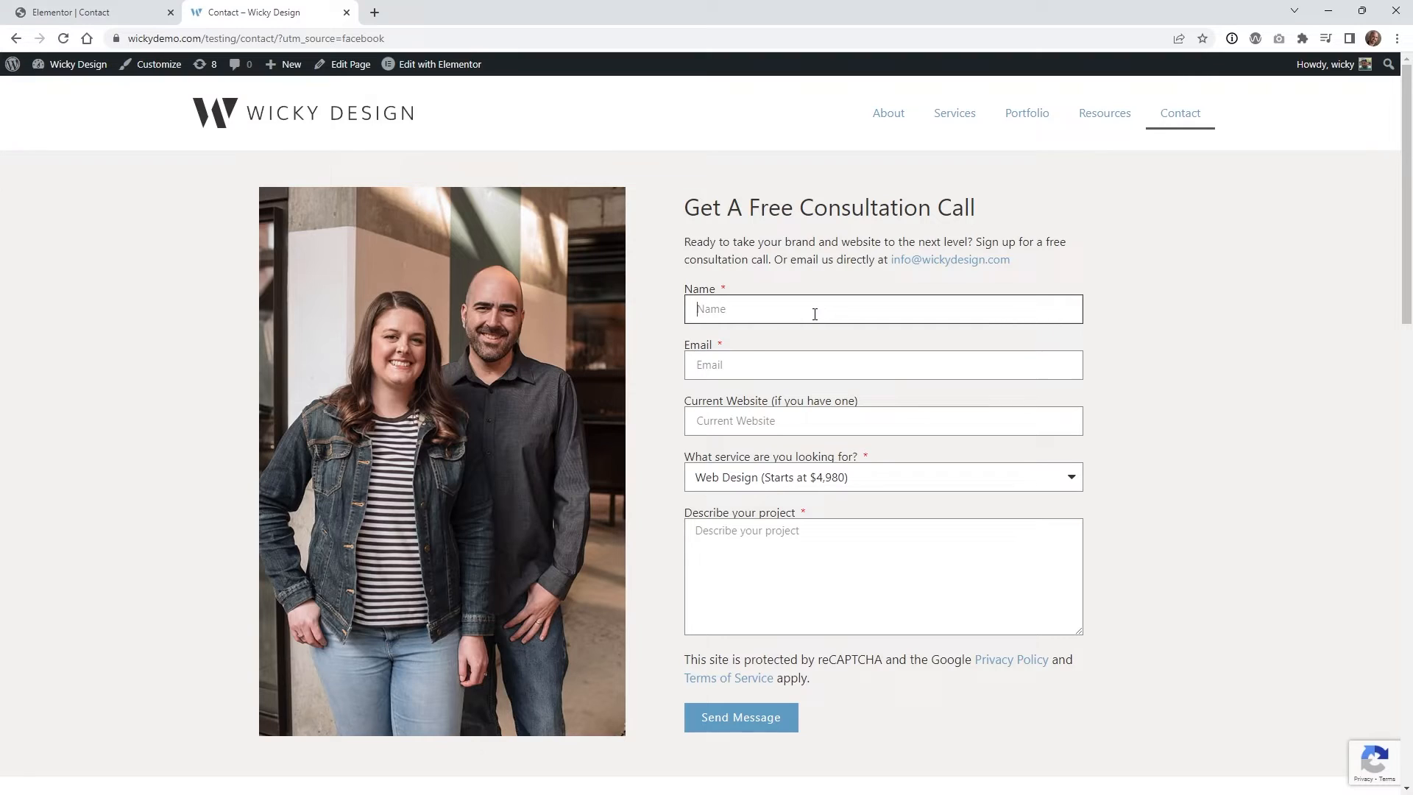
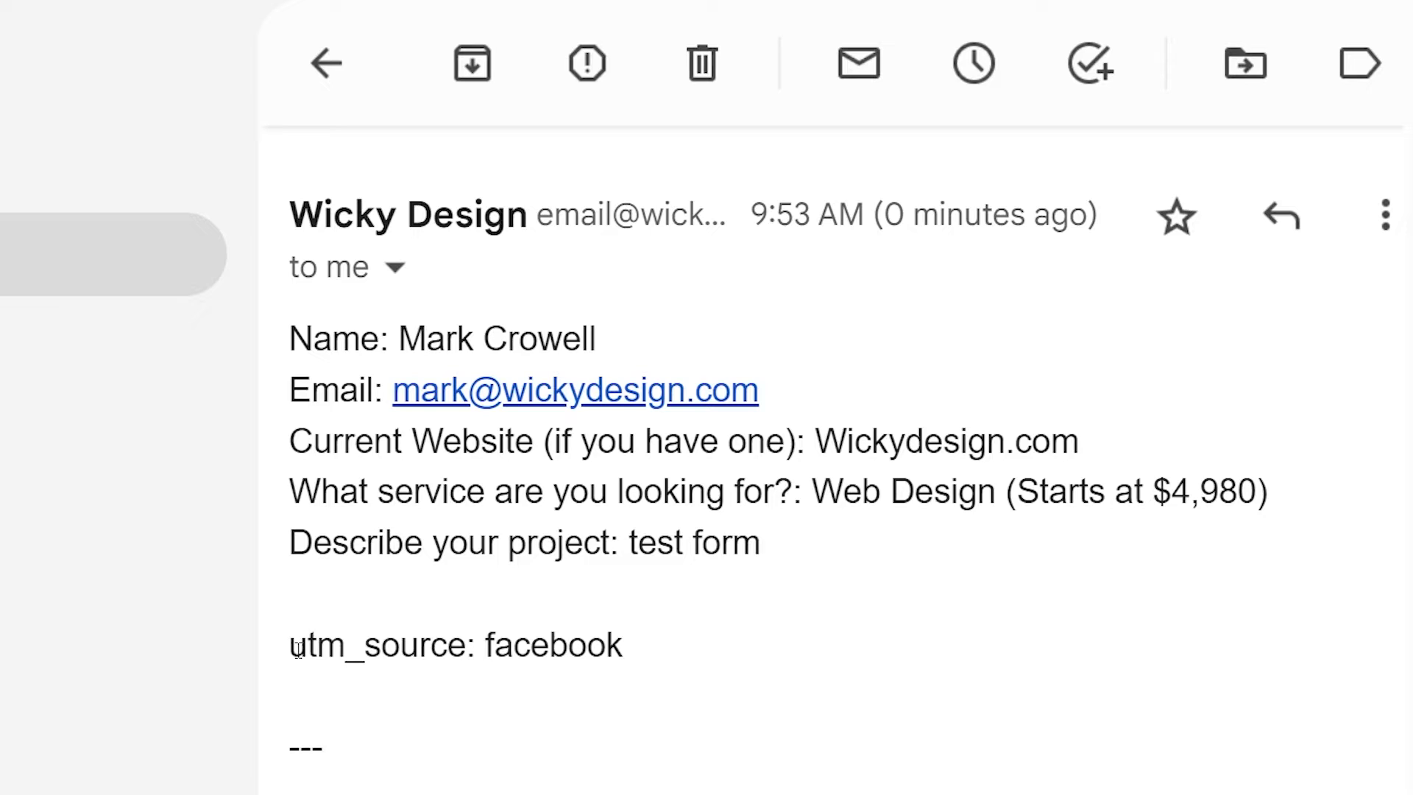
double_click(375, 645)
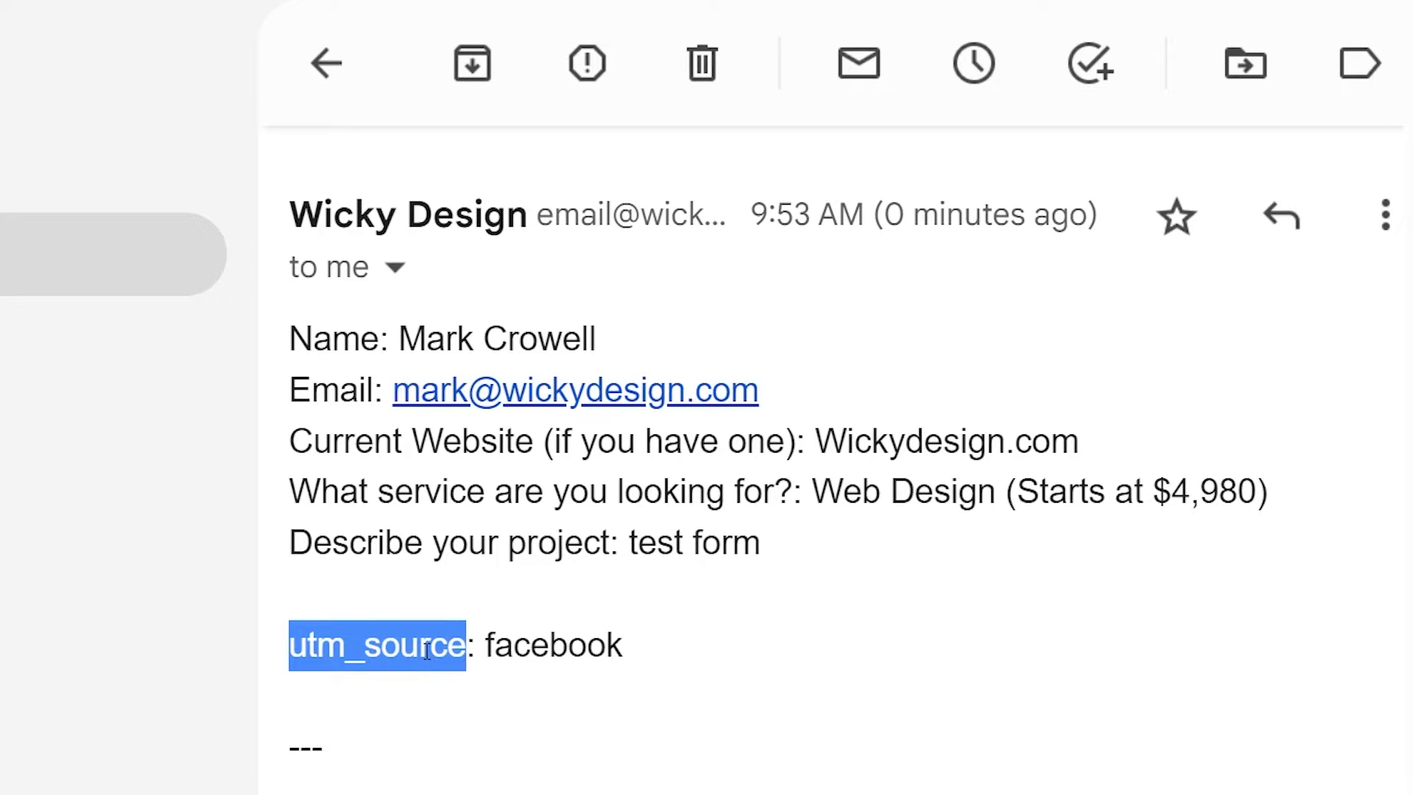
left_click(488, 645)
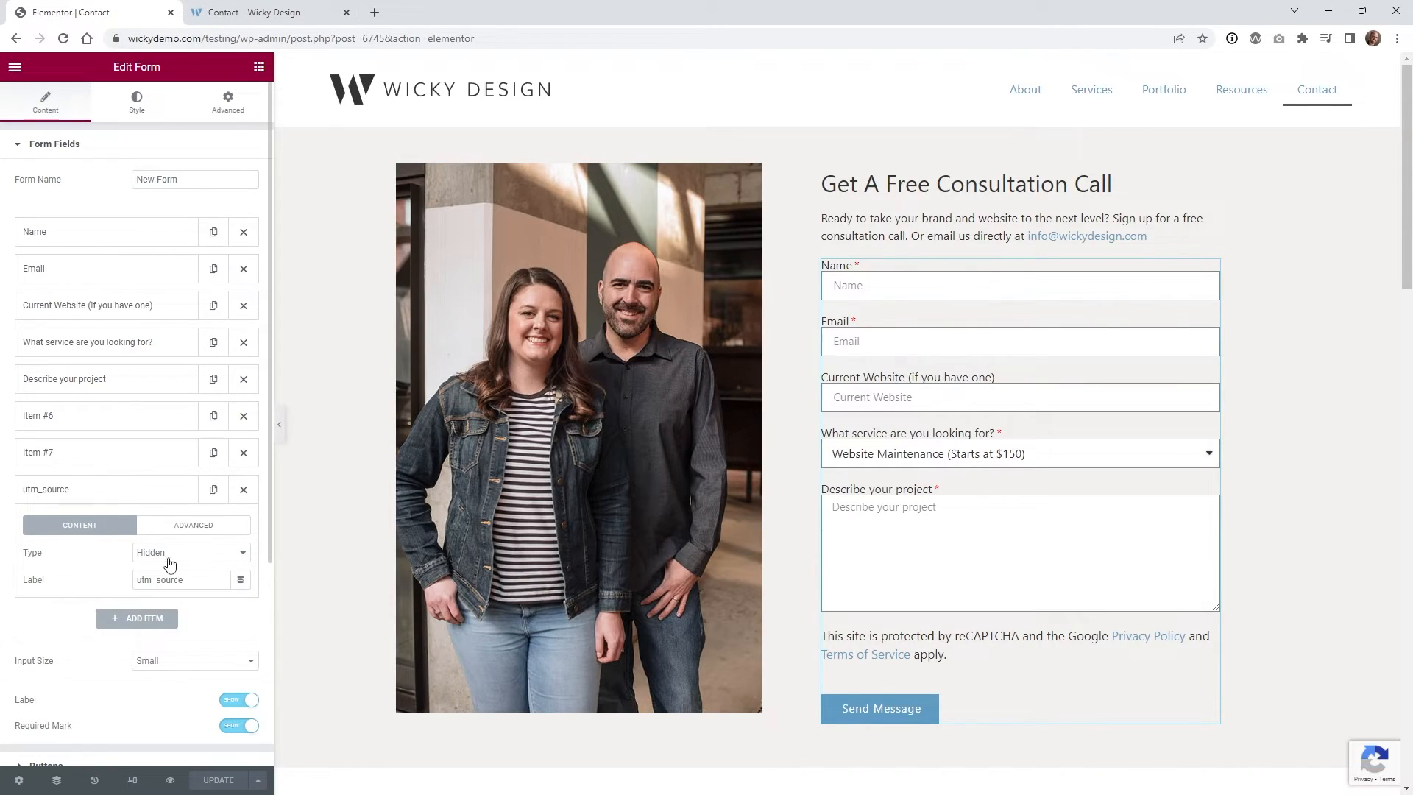
Change the utm_source field's Type from Hidden to Text.
left_click(190, 552)
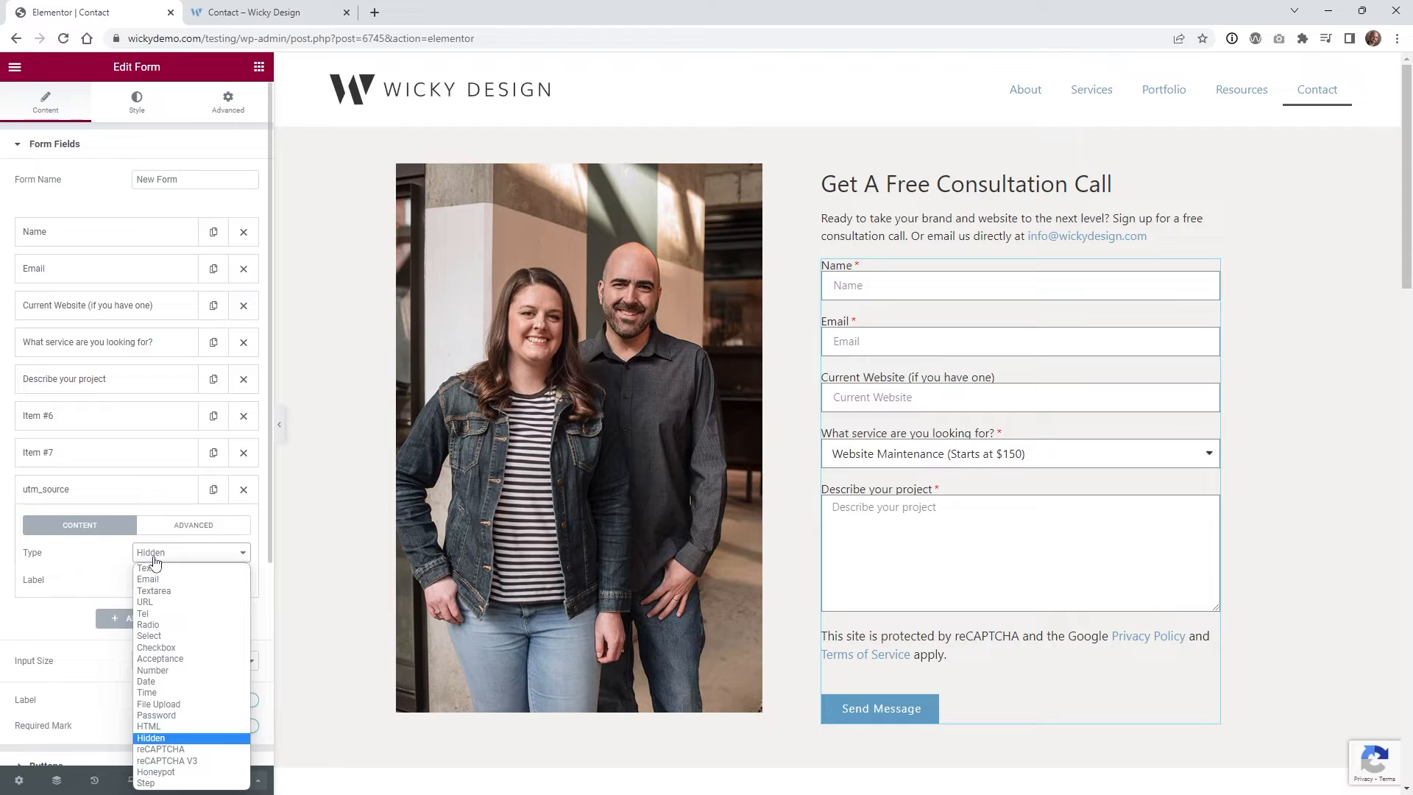
left_click(143, 568)
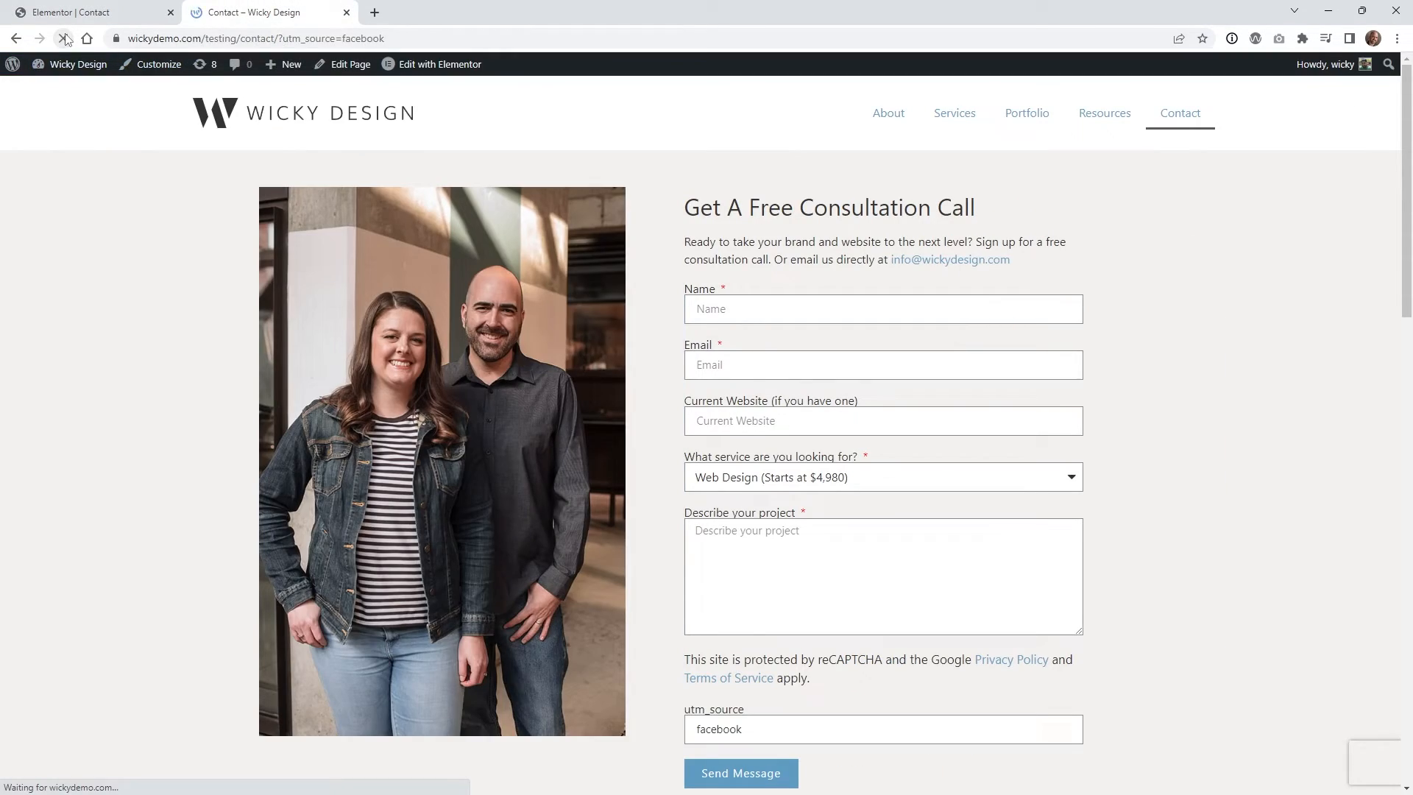
View the utm_source field on the live page and edit the URL parameter to facebook2.
scroll("down", 3)
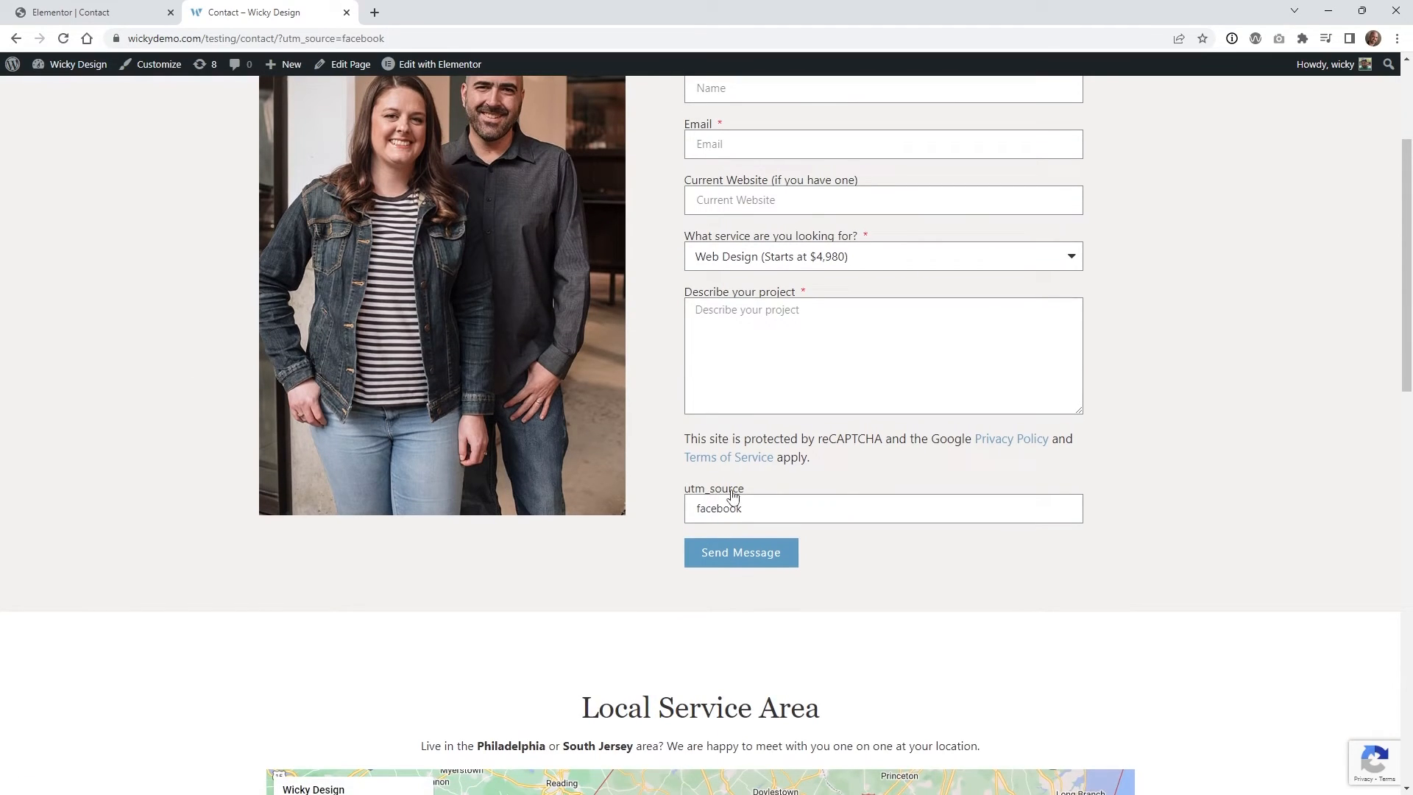
mouse_move(678, 461)
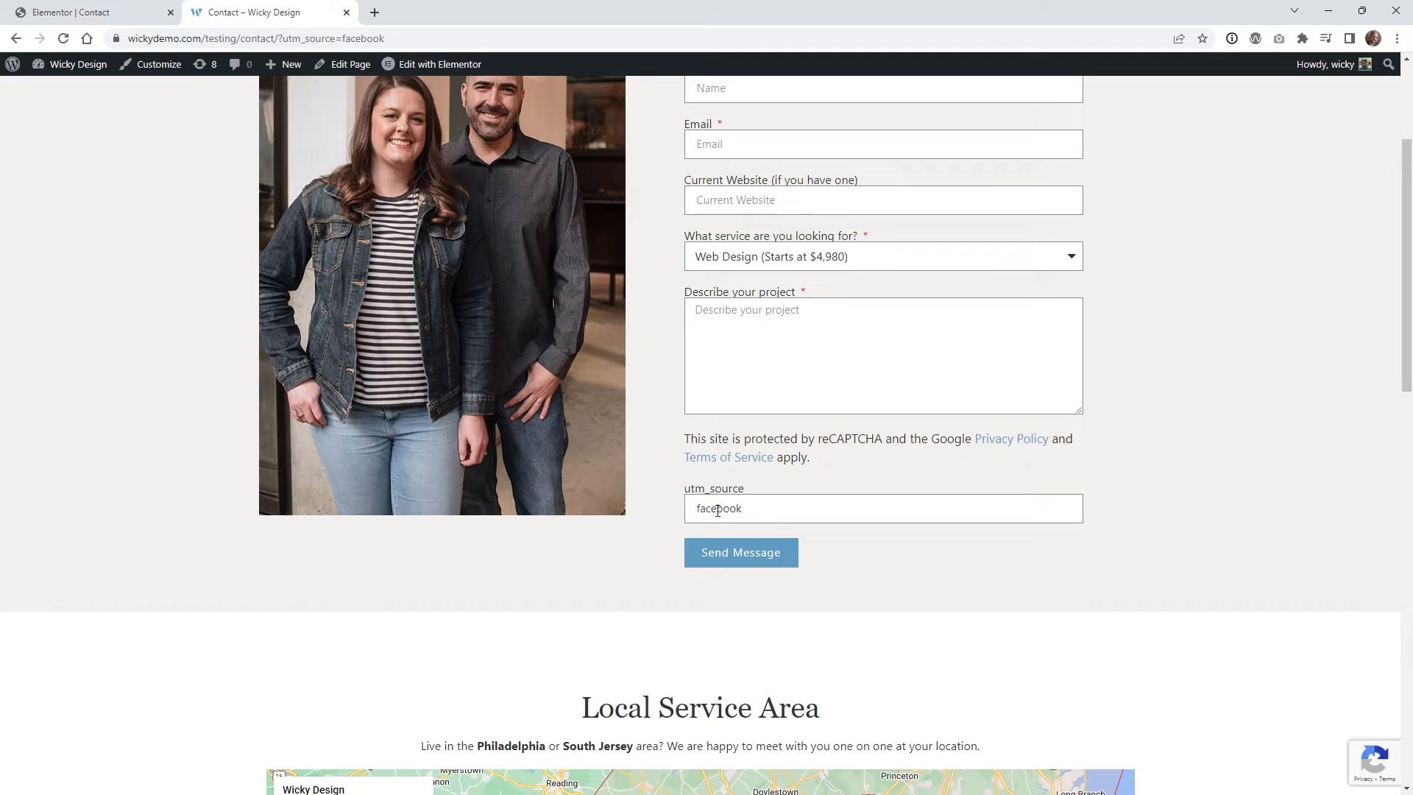
left_click(252, 39)
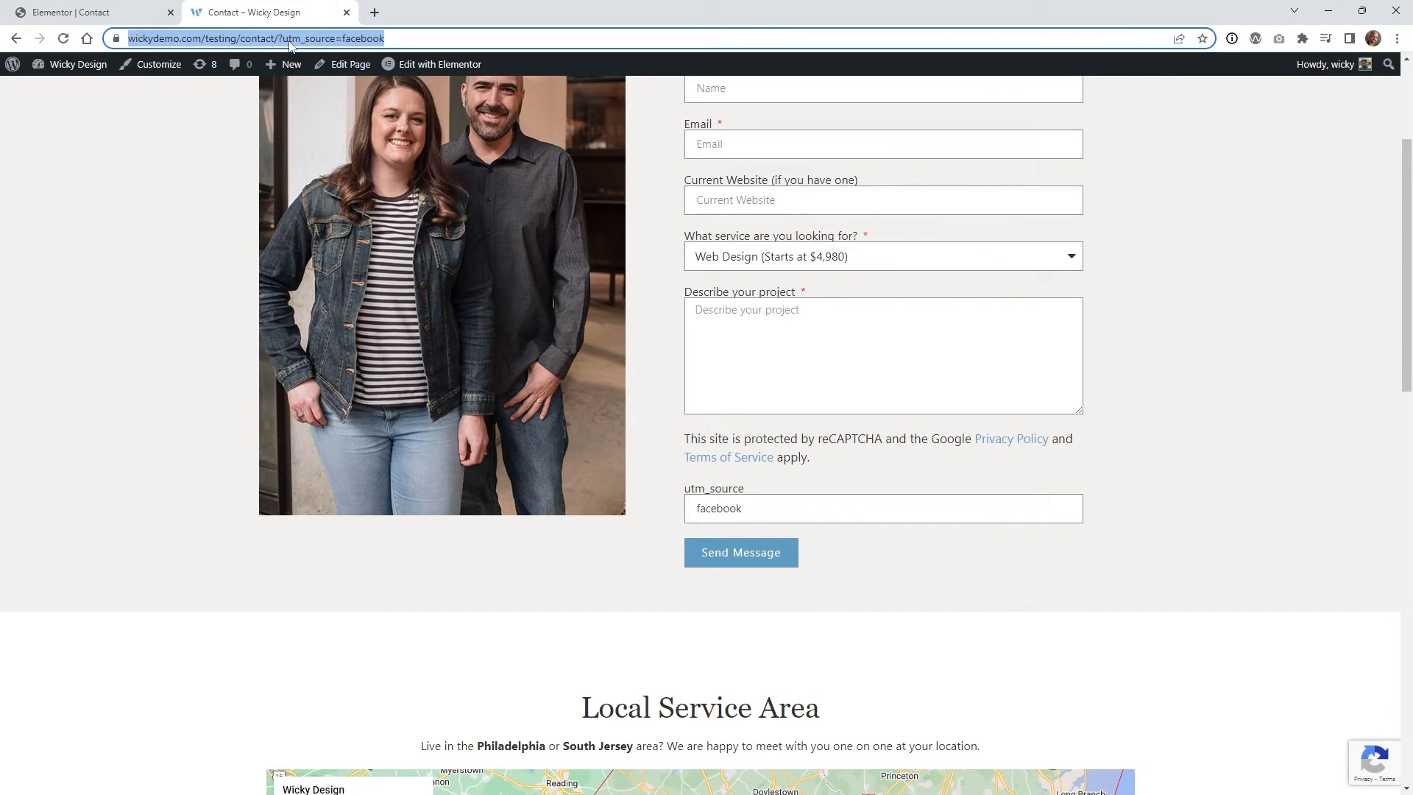
mouse_move(460, 138)
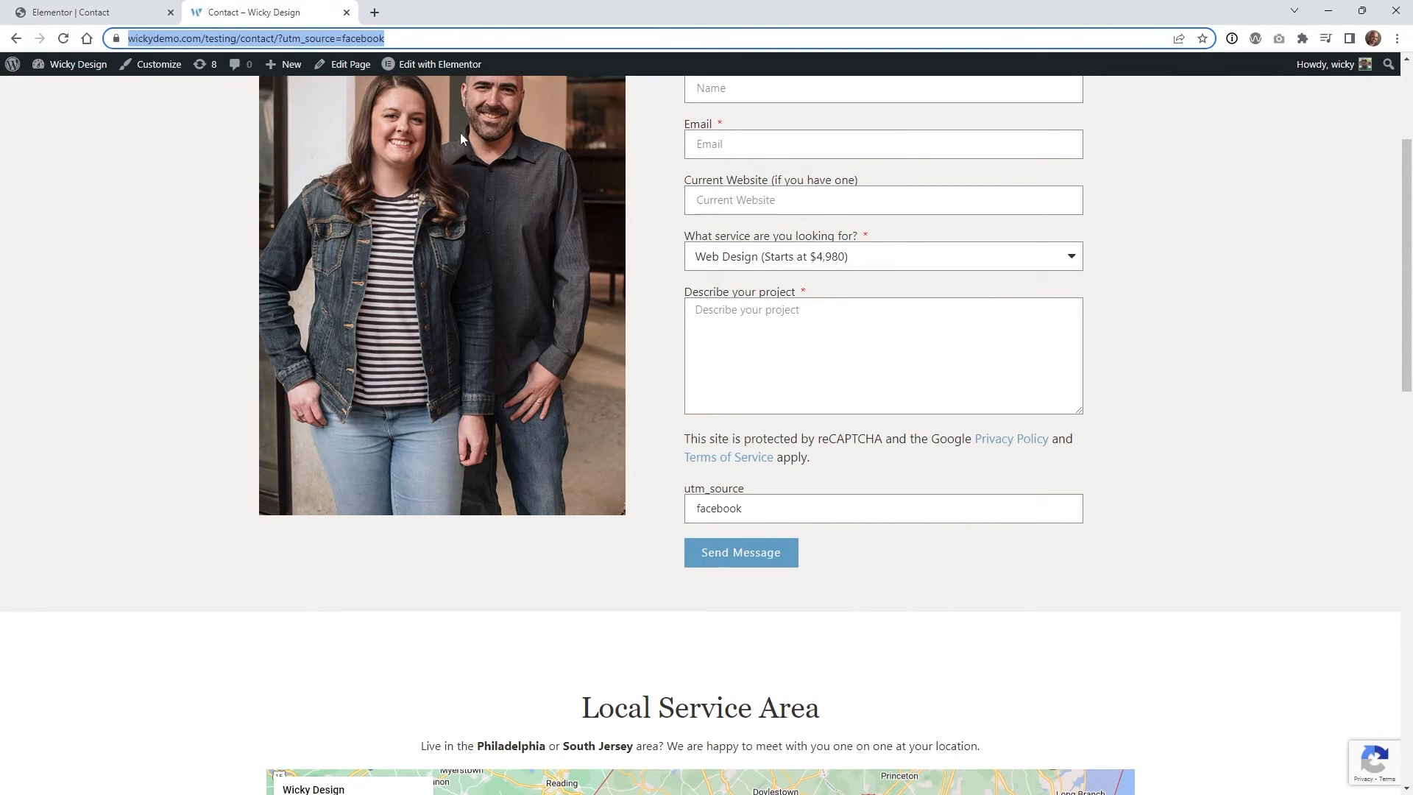
left_click(271, 38)
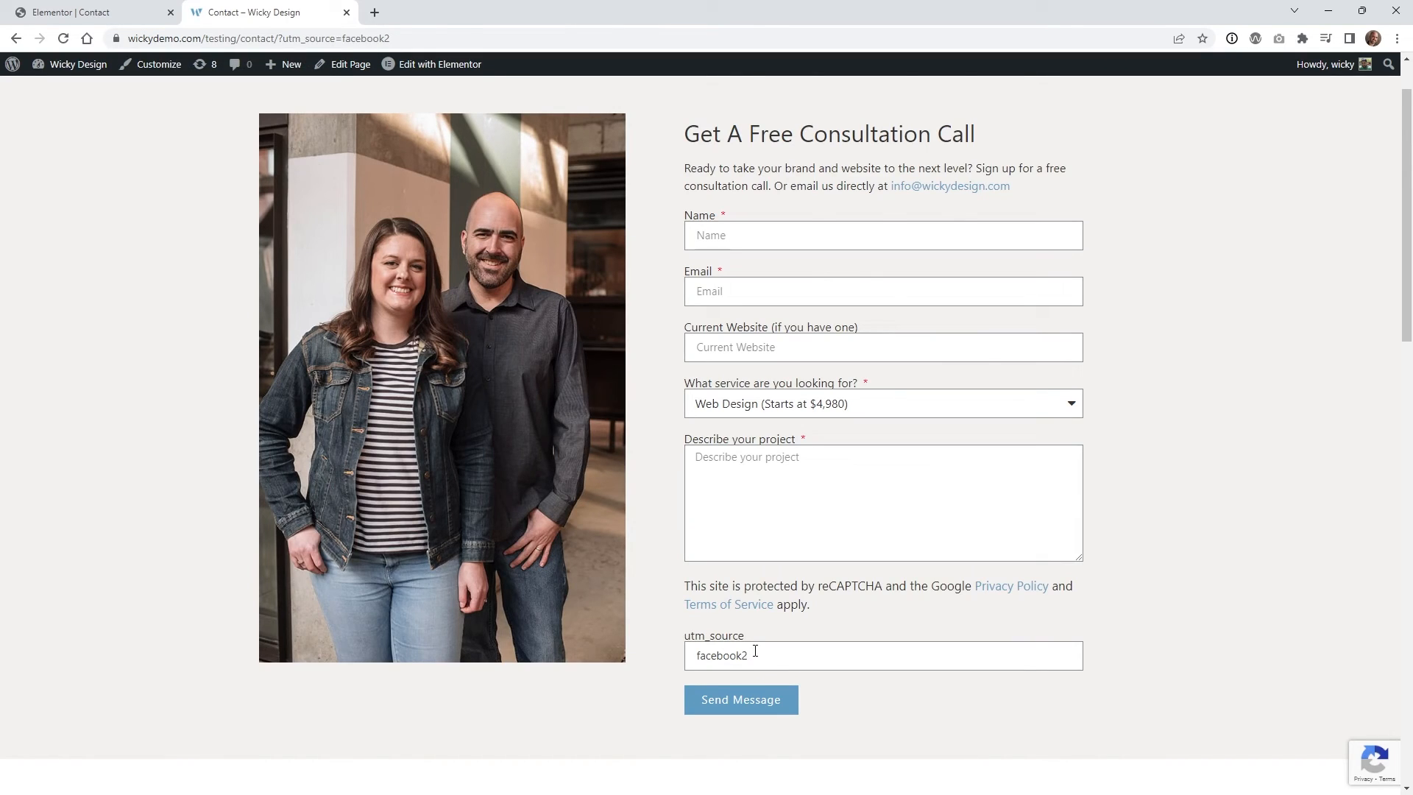
Return to the Elementor editor with the utm_source field's settings open.
left_click(439, 63)
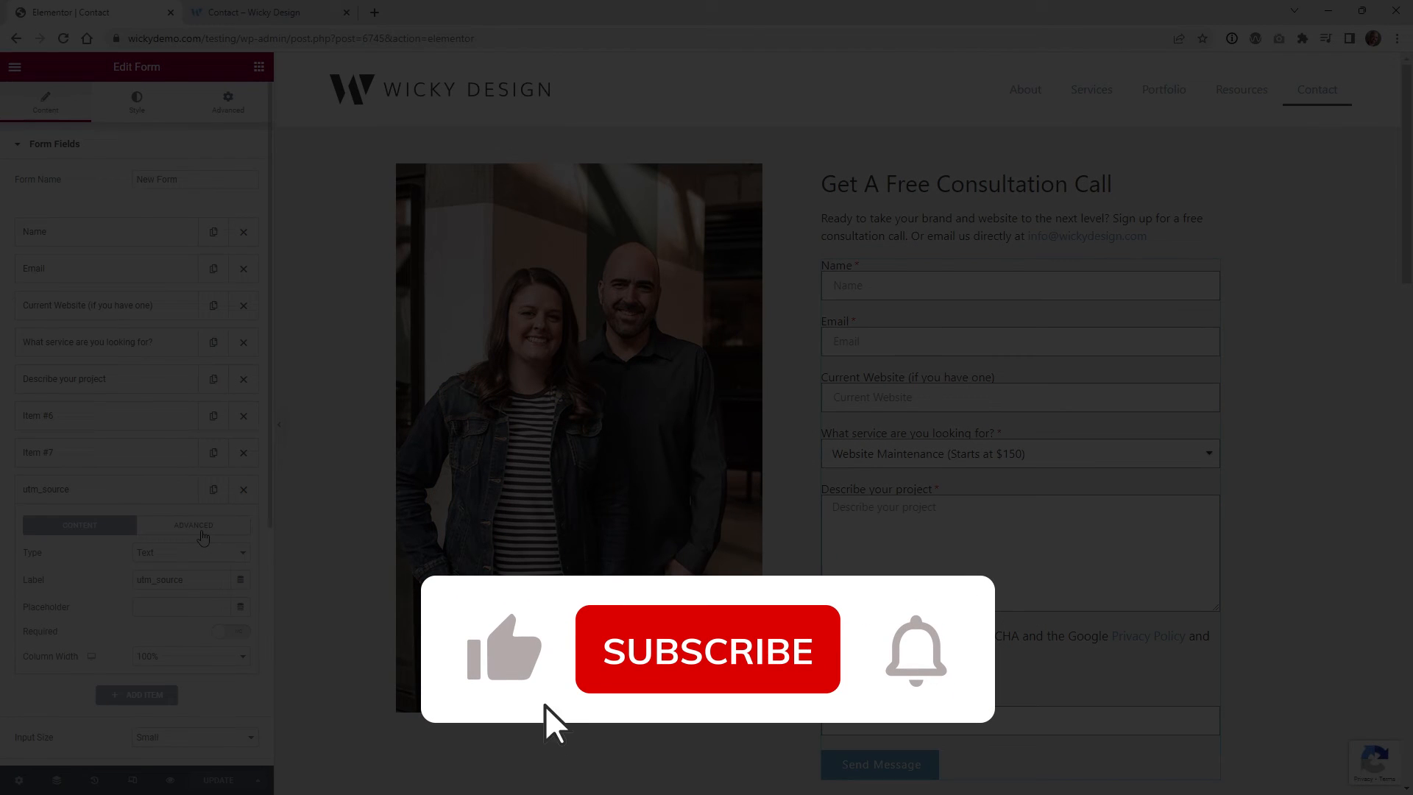
left_click(707, 649)
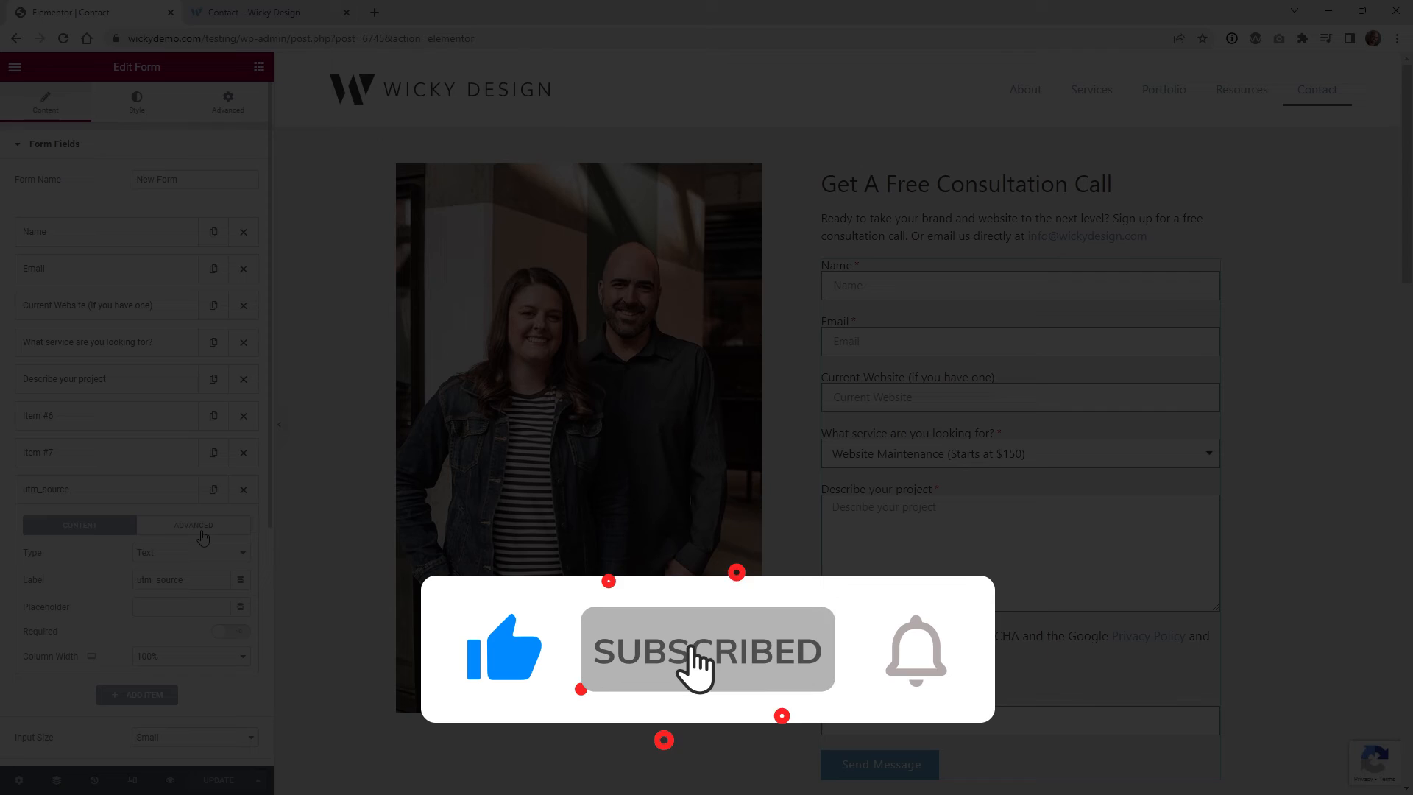